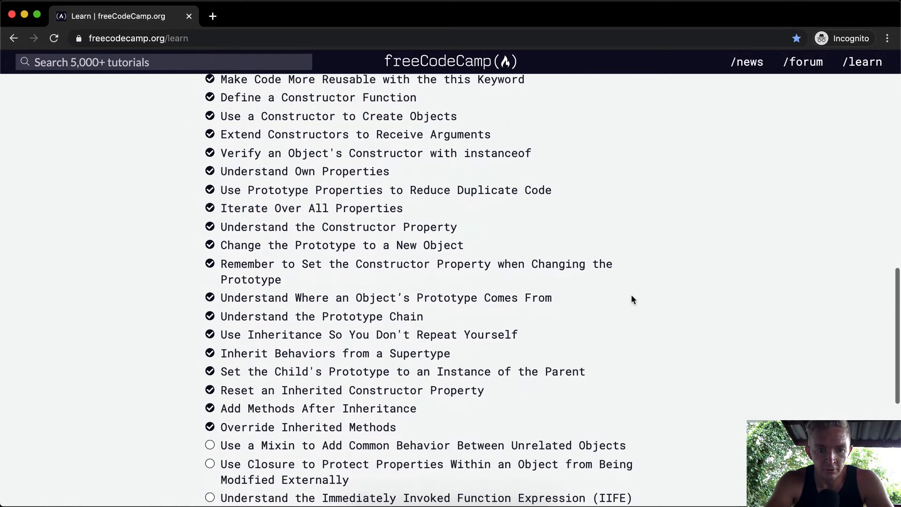
Open the 'Use a Mixin to Add Common Behavior Between Unrelated Objects' challenge.
{"action": "scroll", "scroll_direction": "down", "scroll_amount": 3}
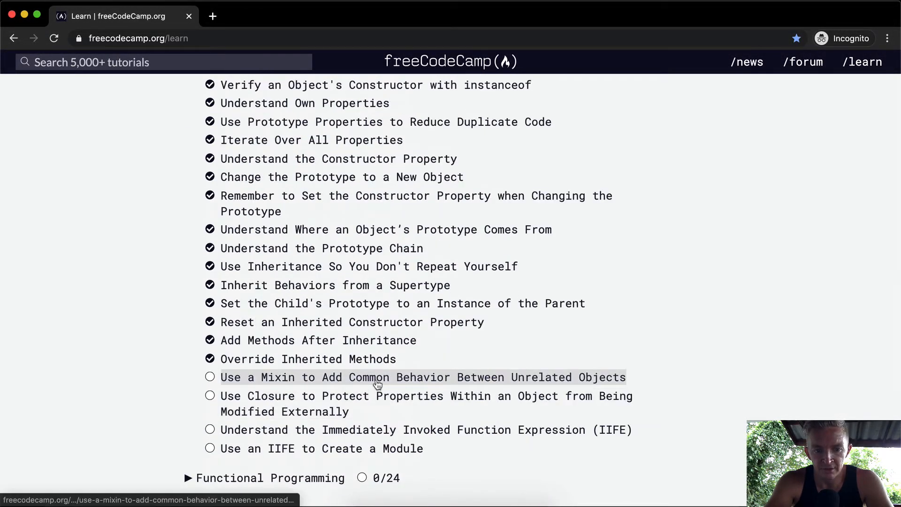
{"action": "mouse_move", "coordinate": [377, 385]}
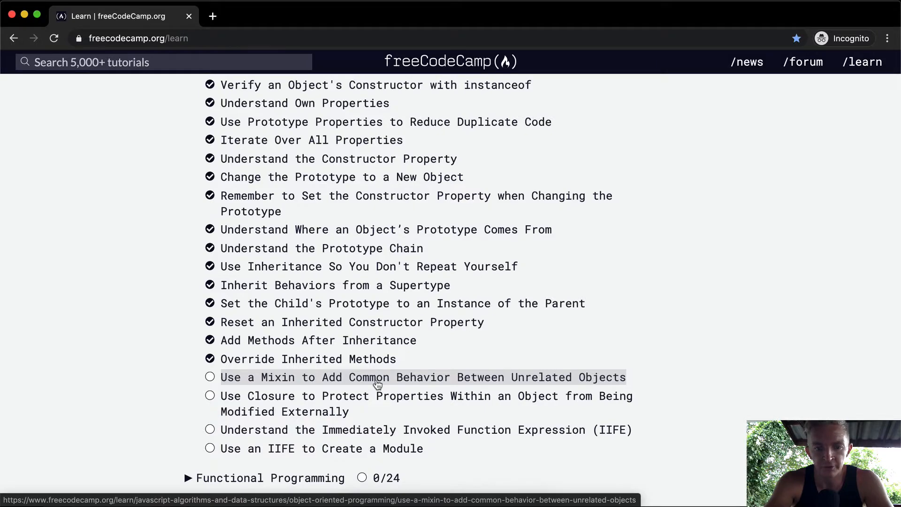
{"action": "left_click", "coordinate": [377, 377]}
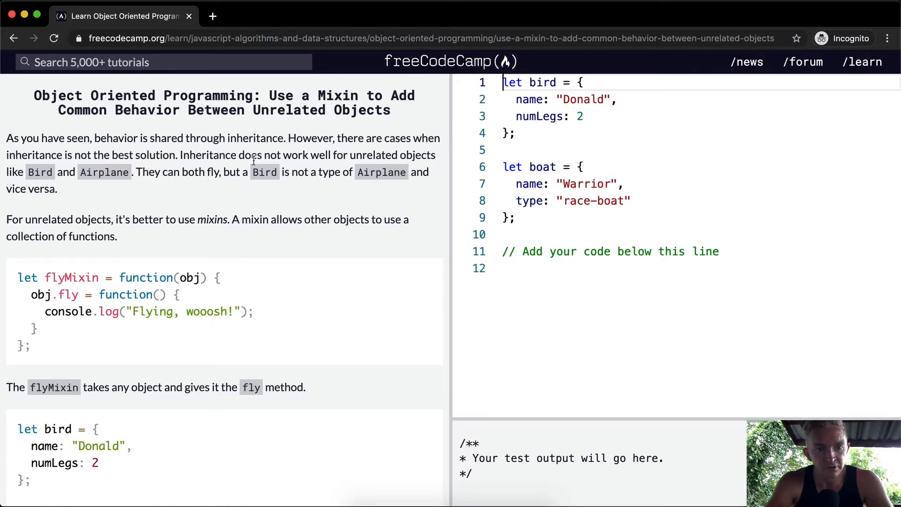
{"action": "mouse_move", "coordinate": [295, 159]}
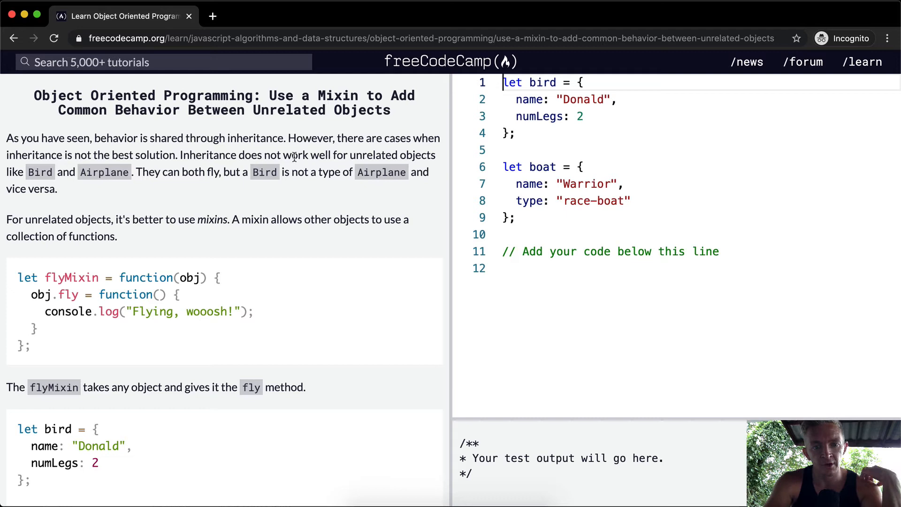
{"action": "mouse_move", "coordinate": [137, 169]}
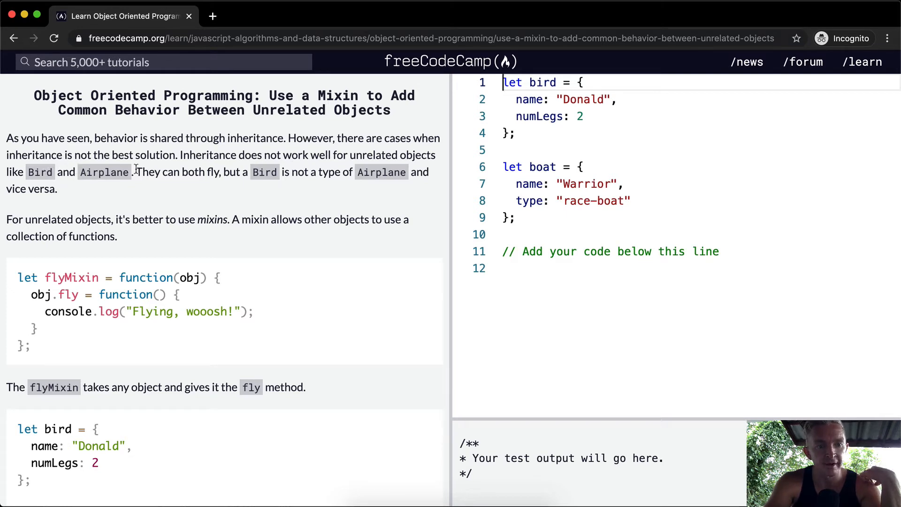
{"action": "mouse_move", "coordinate": [325, 182]}
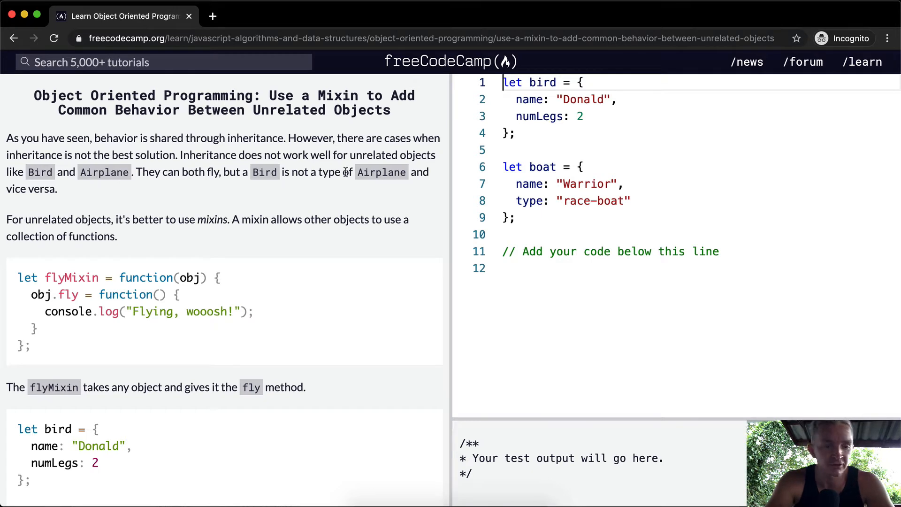
{"action": "mouse_move", "coordinate": [92, 219]}
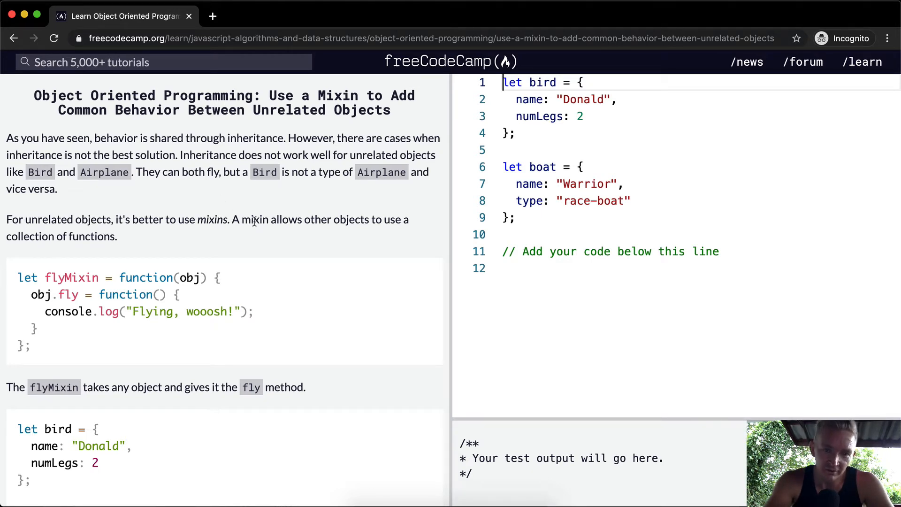
{"action": "mouse_move", "coordinate": [232, 235]}
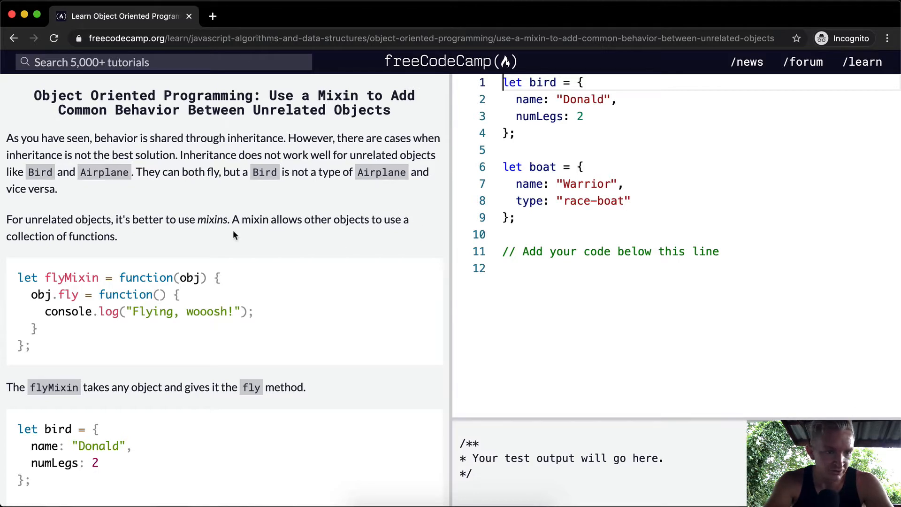
{"action": "scroll", "scroll_direction": "down", "scroll_amount": 3}
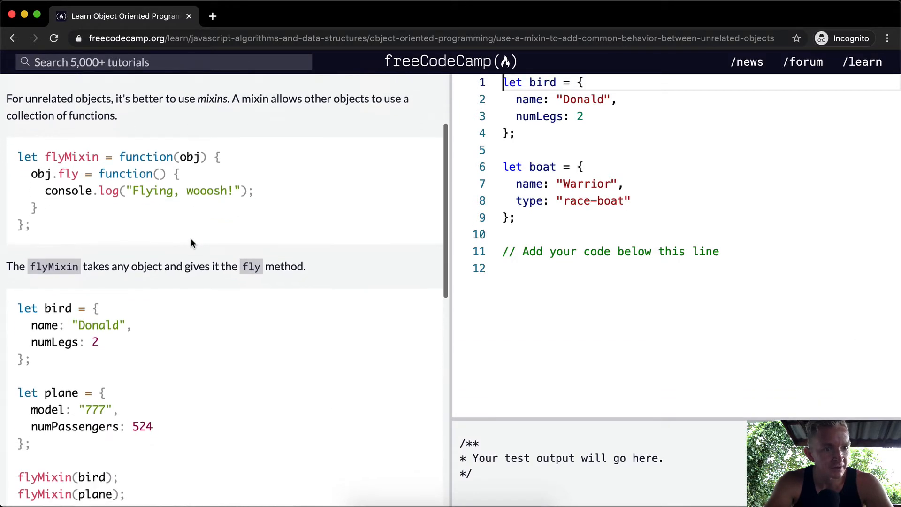
{"action": "double_click", "coordinate": [72, 157]}
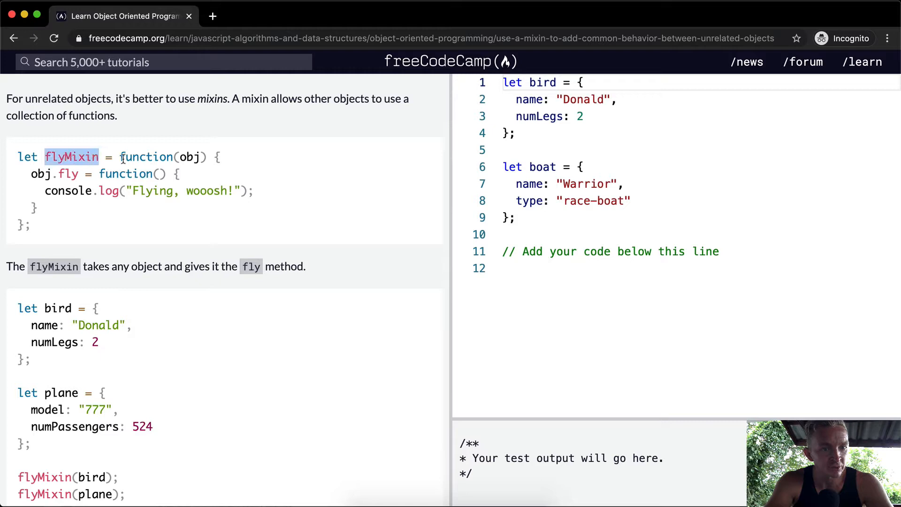
{"action": "double_click", "coordinate": [149, 157]}
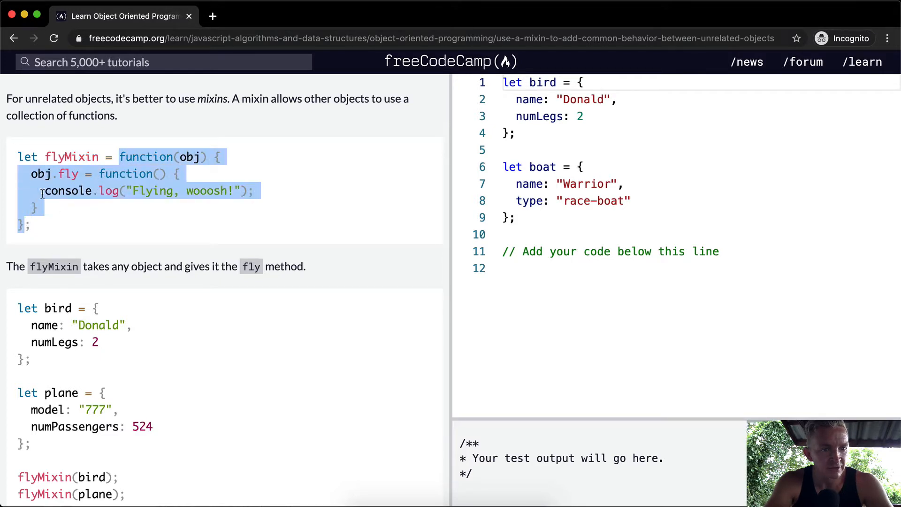
{"action": "left_click", "coordinate": [270, 200]}
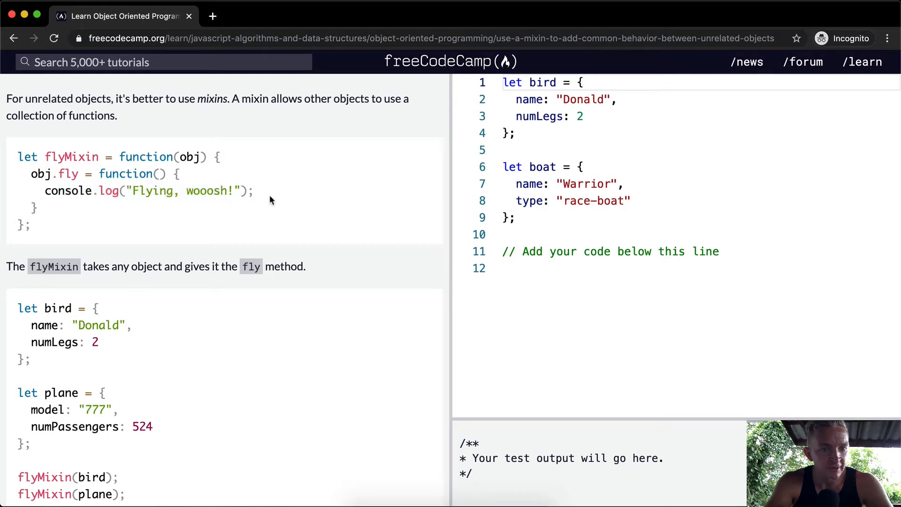
{"action": "mouse_move", "coordinate": [83, 267]}
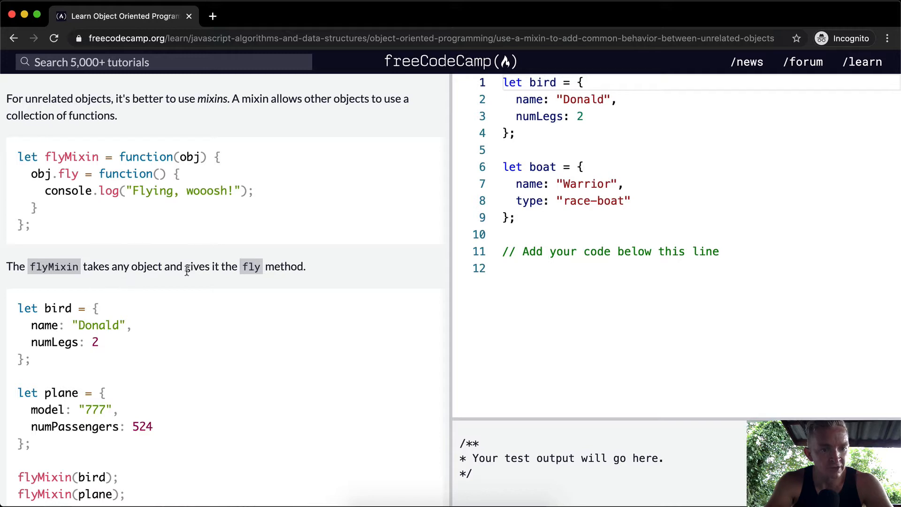
{"action": "scroll", "scroll_direction": "up", "scroll_amount": 3}
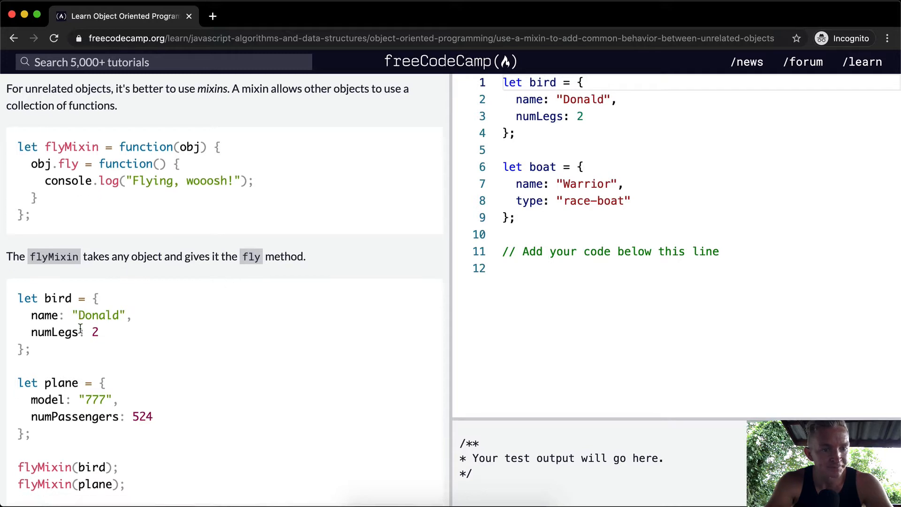
{"action": "scroll", "scroll_direction": "down", "scroll_amount": 3}
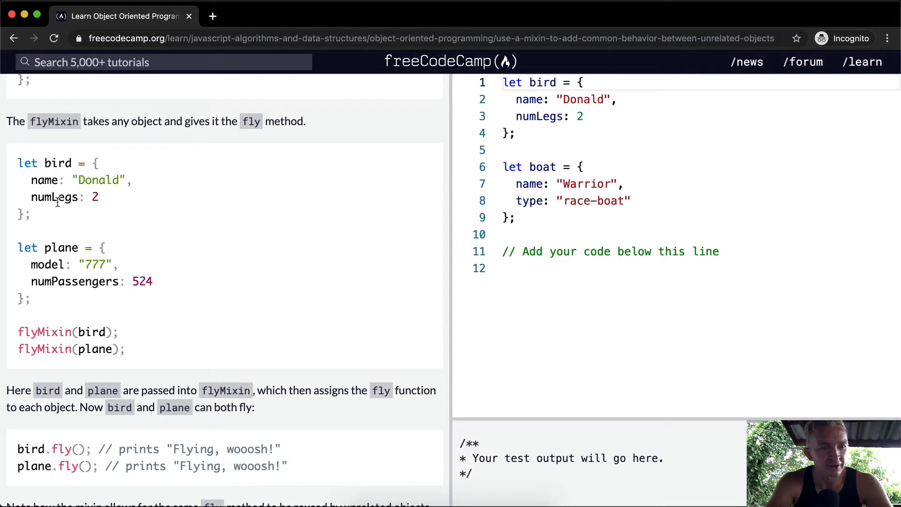
{"action": "mouse_move", "coordinate": [83, 230]}
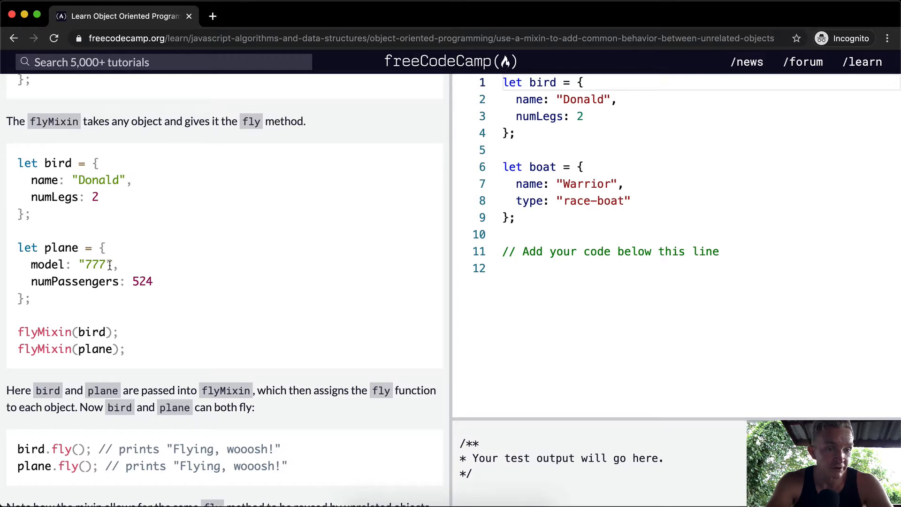
{"action": "scroll", "scroll_direction": "down", "scroll_amount": 3}
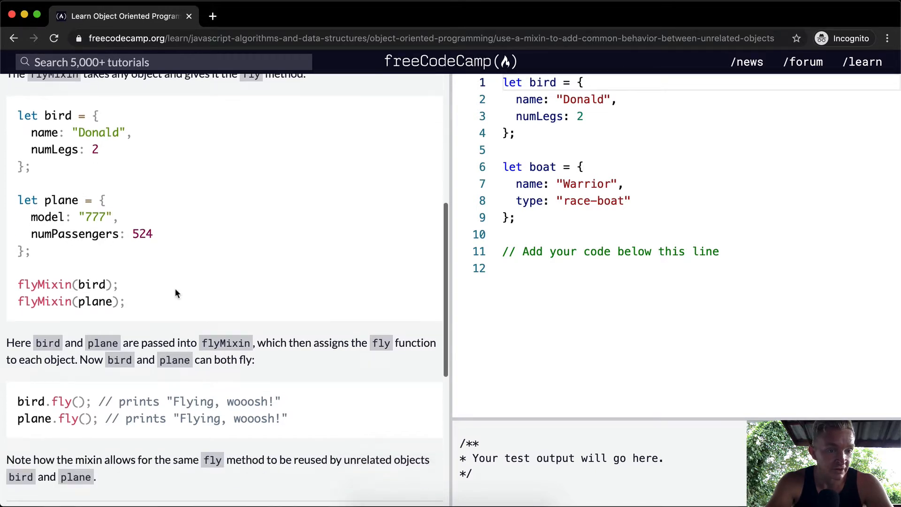
{"action": "scroll", "scroll_direction": "up", "scroll_amount": 3}
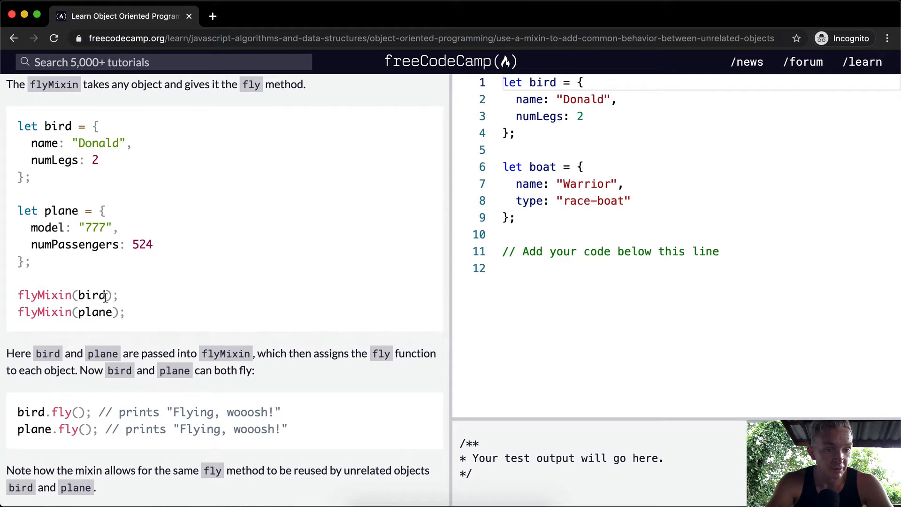
{"action": "scroll", "scroll_direction": "up", "scroll_amount": 3}
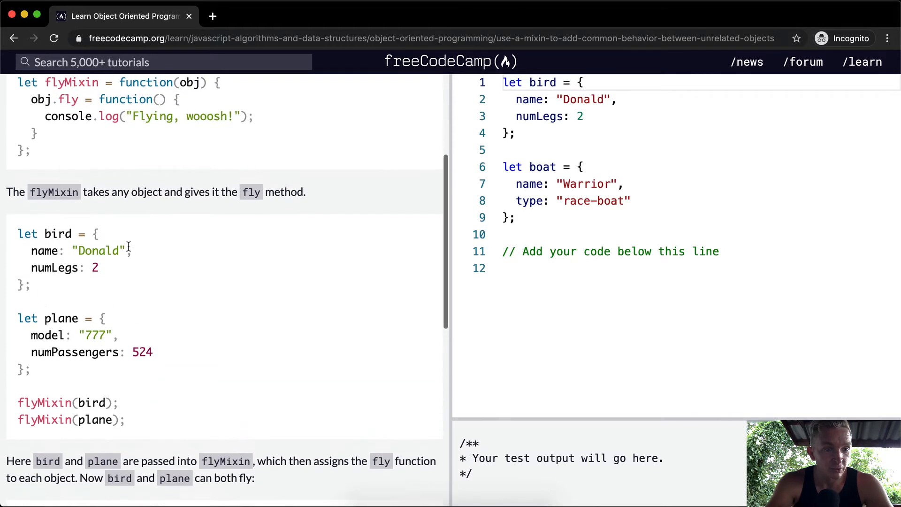
{"action": "scroll", "scroll_direction": "up", "scroll_amount": 3}
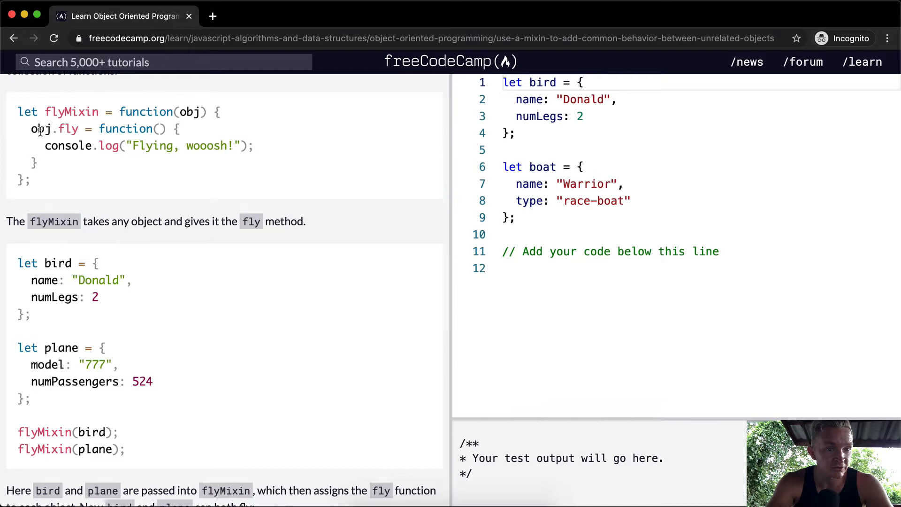
{"action": "left_click_drag", "start_coordinate": [58, 129], "coordinate": [38, 166]}
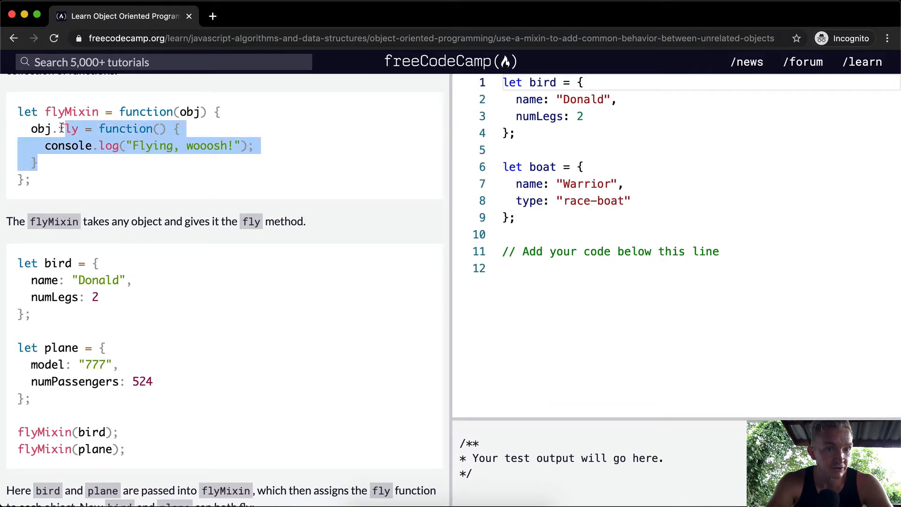
{"action": "scroll", "scroll_direction": "down", "scroll_amount": 3}
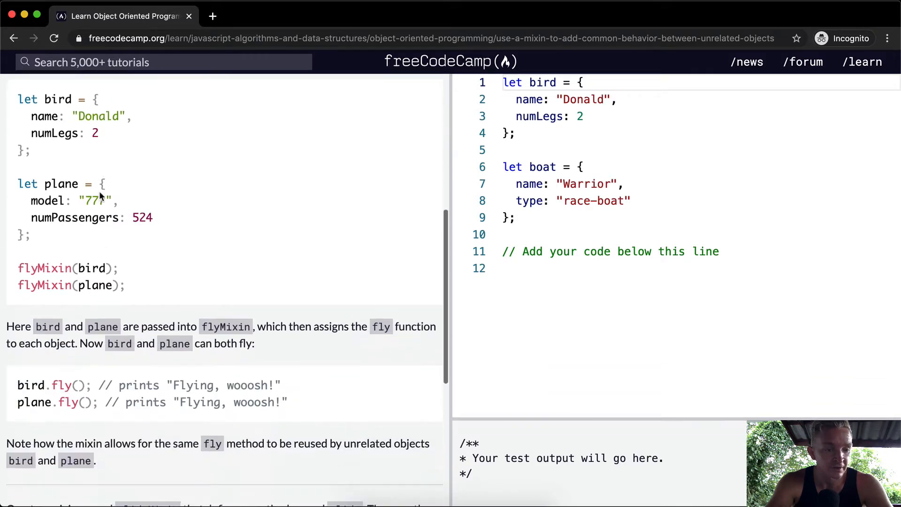
{"action": "scroll", "scroll_direction": "down", "scroll_amount": 3}
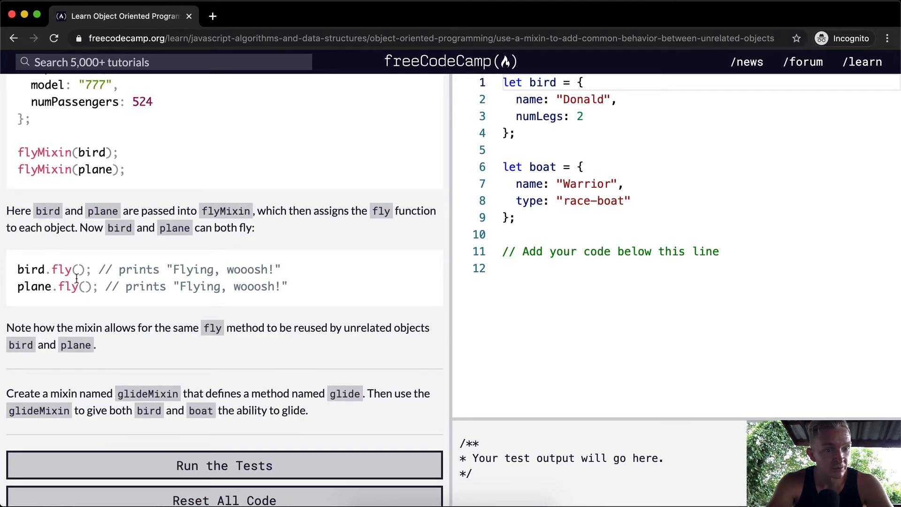
{"action": "mouse_move", "coordinate": [71, 299]}
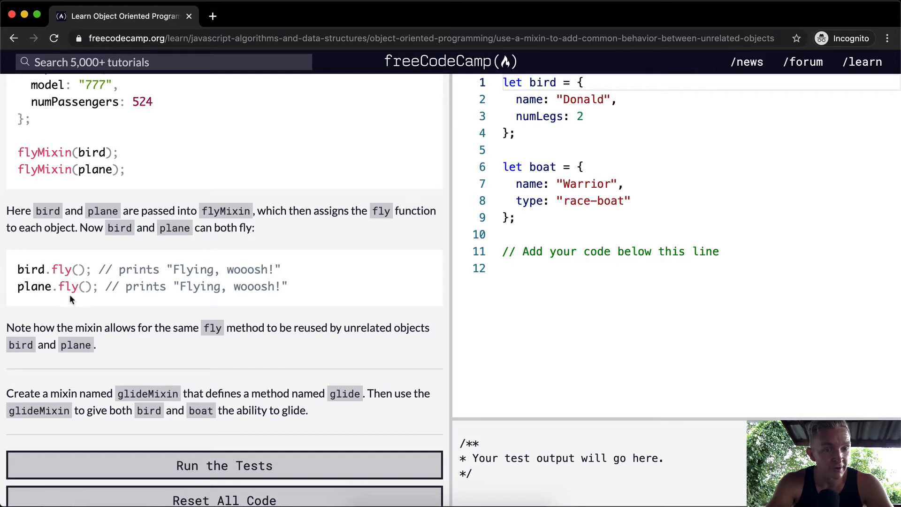
{"action": "mouse_move", "coordinate": [184, 276]}
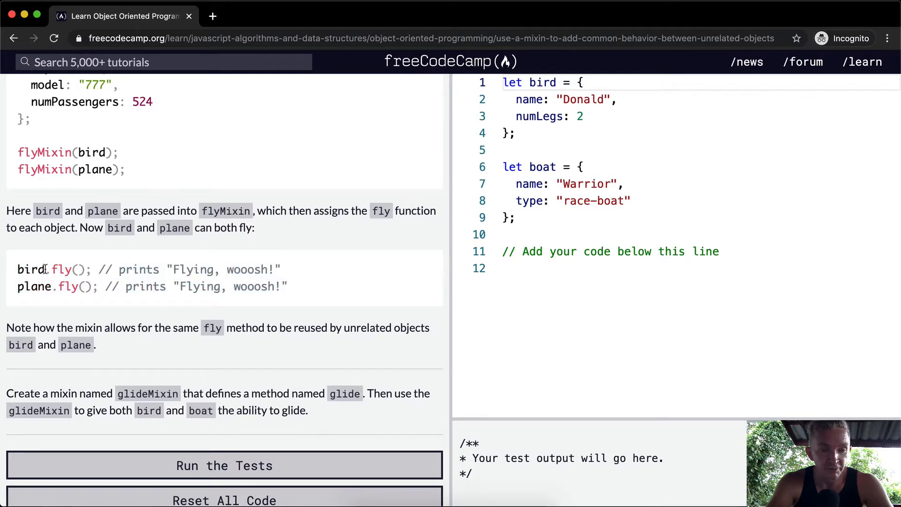
{"action": "mouse_move", "coordinate": [130, 321]}
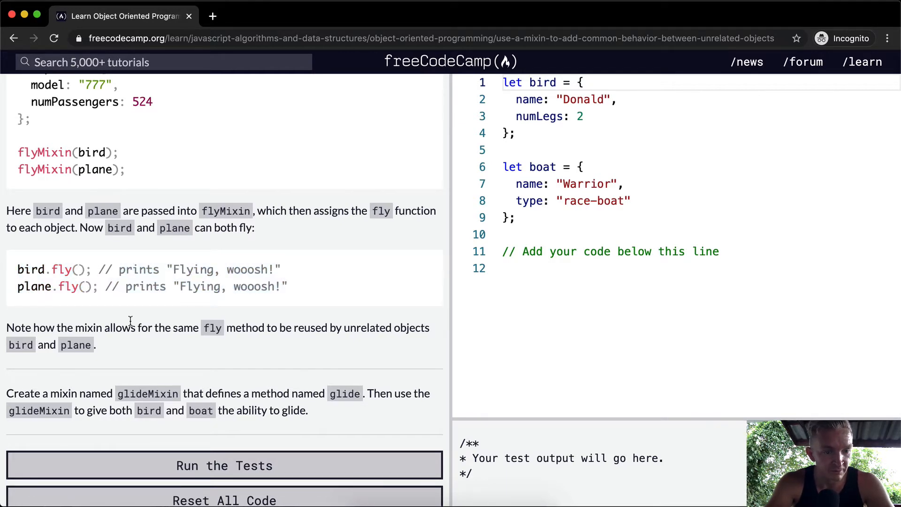
{"action": "scroll", "scroll_direction": "down", "scroll_amount": 3}
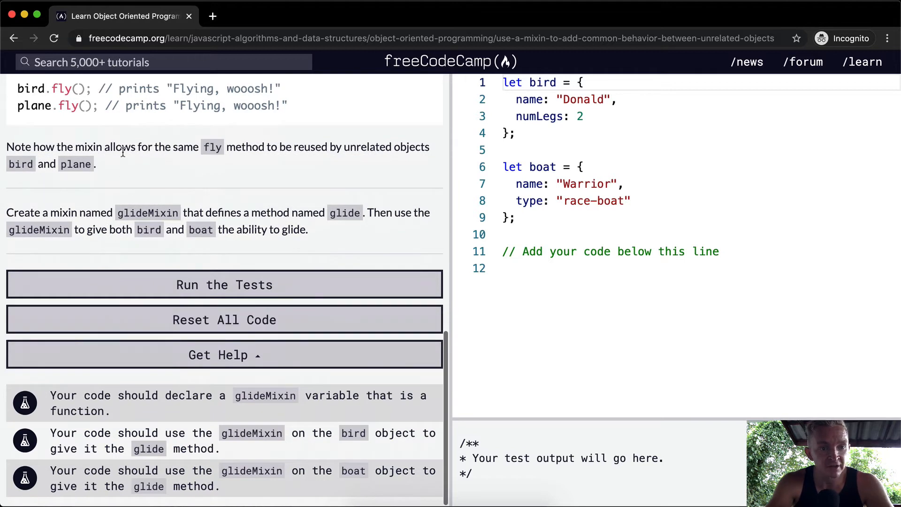
{"action": "mouse_move", "coordinate": [293, 145]}
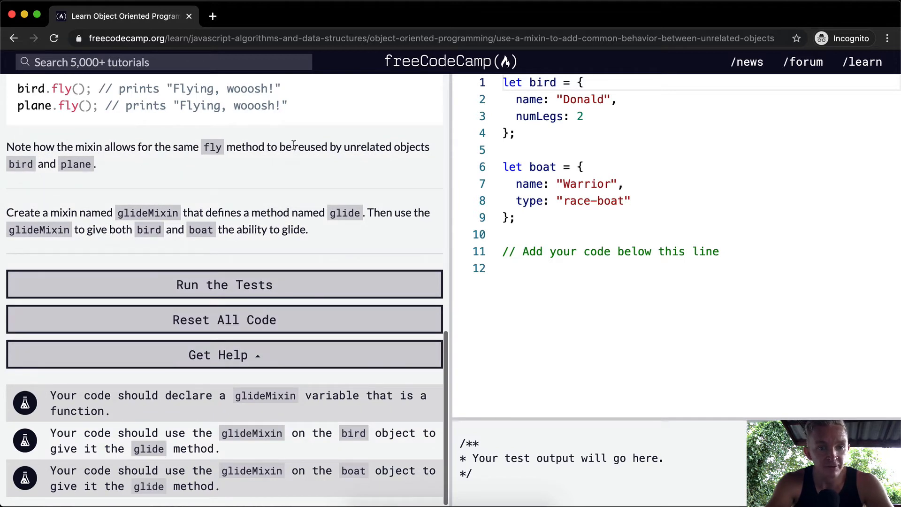
{"action": "mouse_move", "coordinate": [80, 164]}
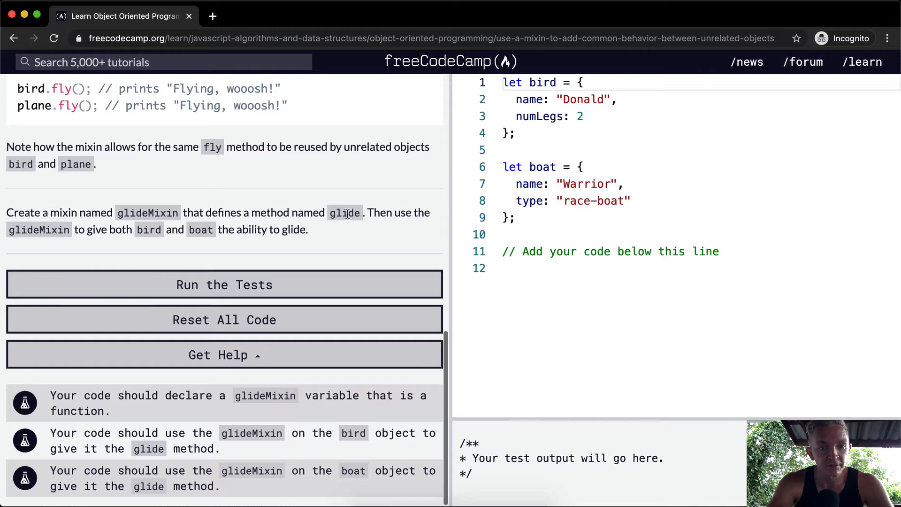
{"action": "mouse_move", "coordinate": [85, 230]}
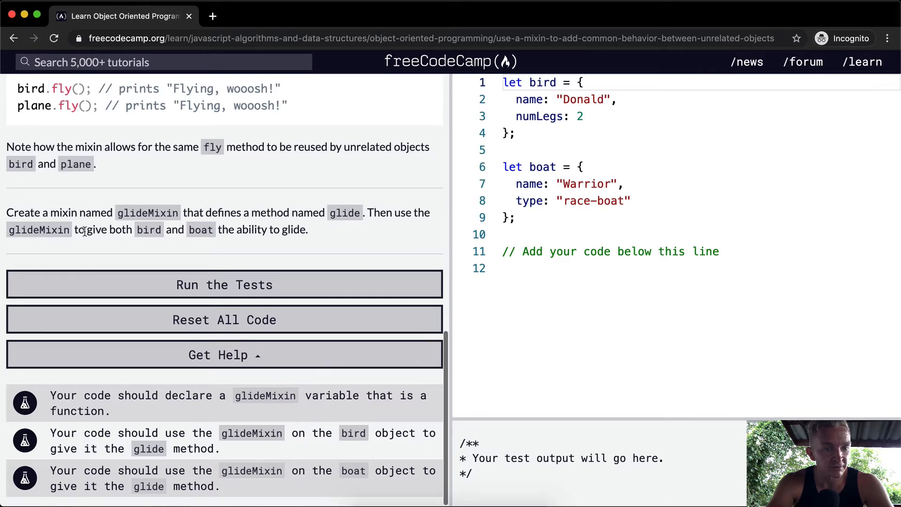
{"action": "mouse_move", "coordinate": [266, 207]}
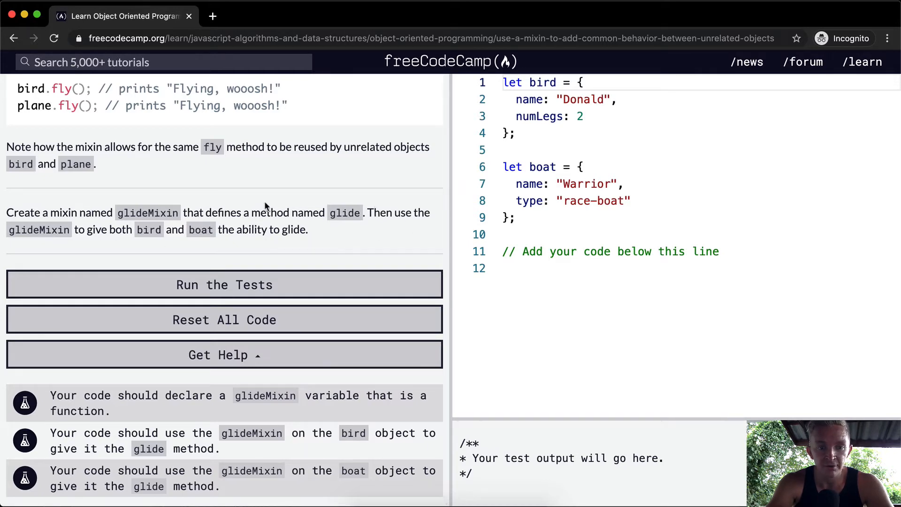
{"action": "scroll", "scroll_direction": "up", "scroll_amount": 3}
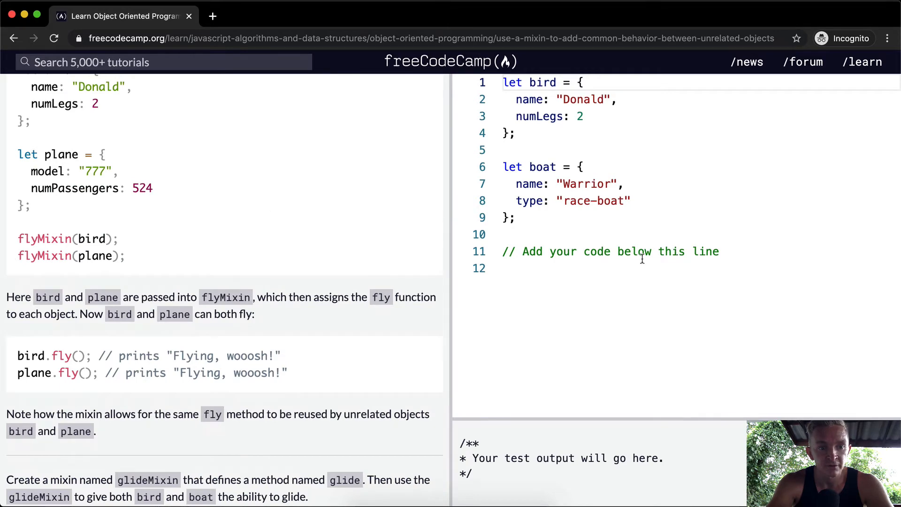
Add console.log(bird.glide()); and console.log(boat.glide()); with blank lines above them.
{"action": "scroll", "scroll_direction": "up", "scroll_amount": 3}
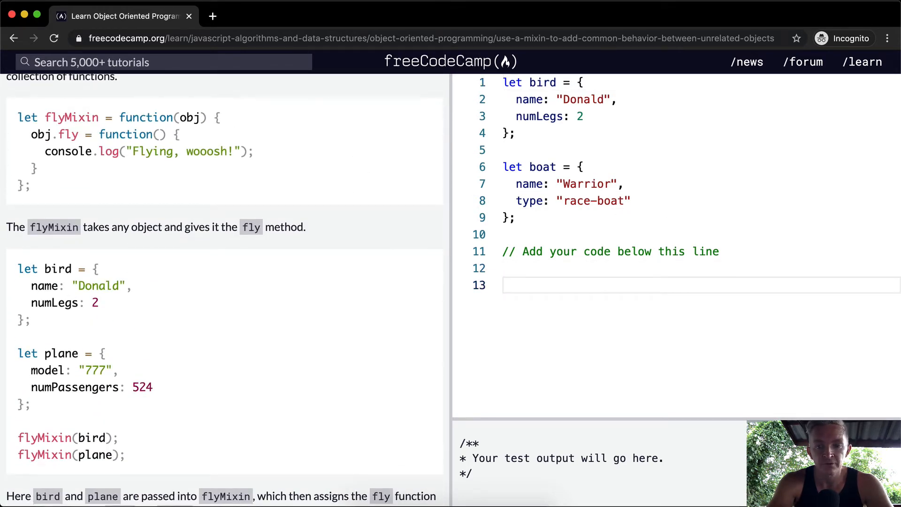
{"action": "type", "text": "console.l"}
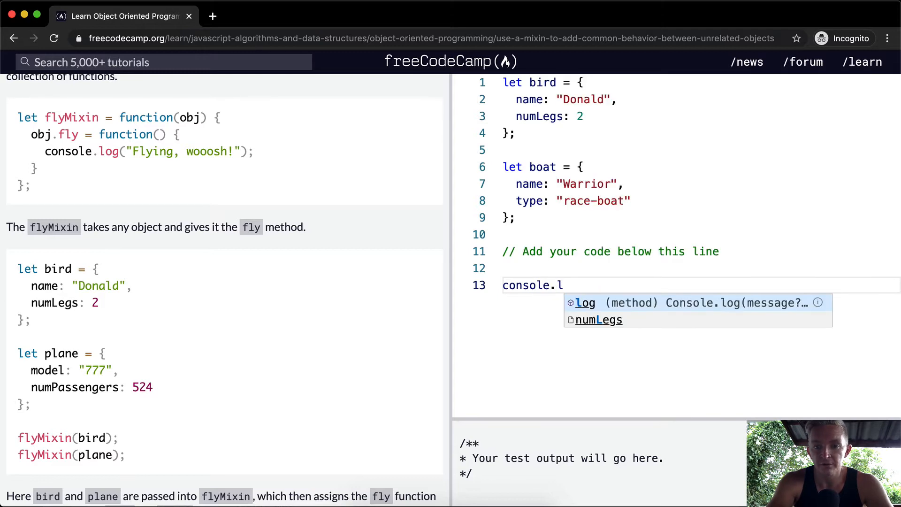
{"action": "type", "text": "og(boat."}
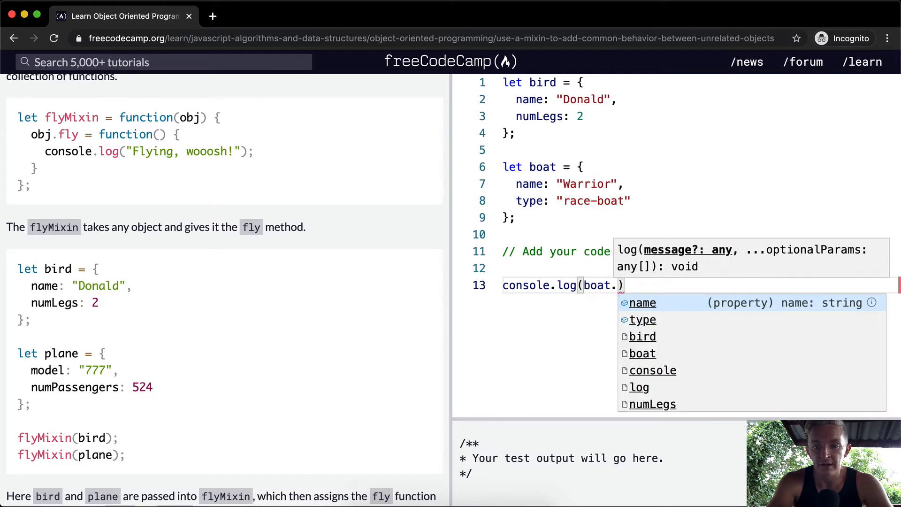
{"action": "type", "text": "glide);"}
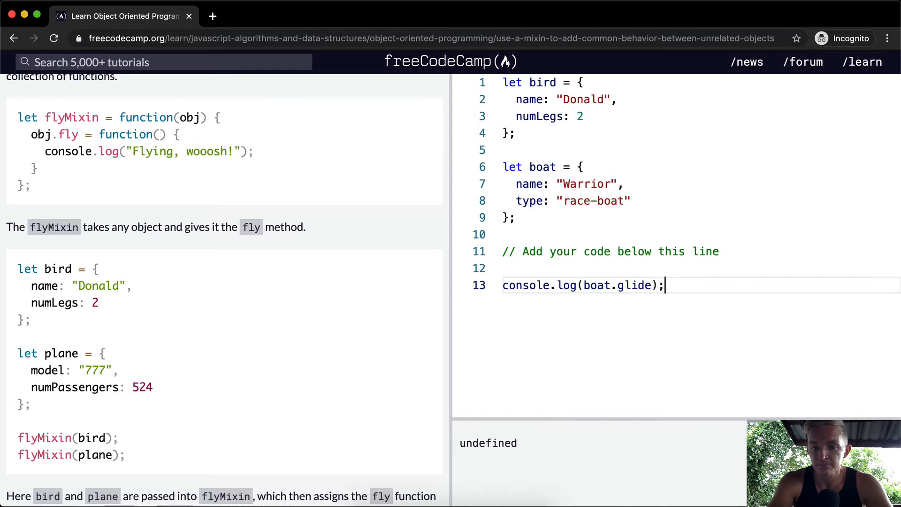
{"action": "type", "text": "()"}
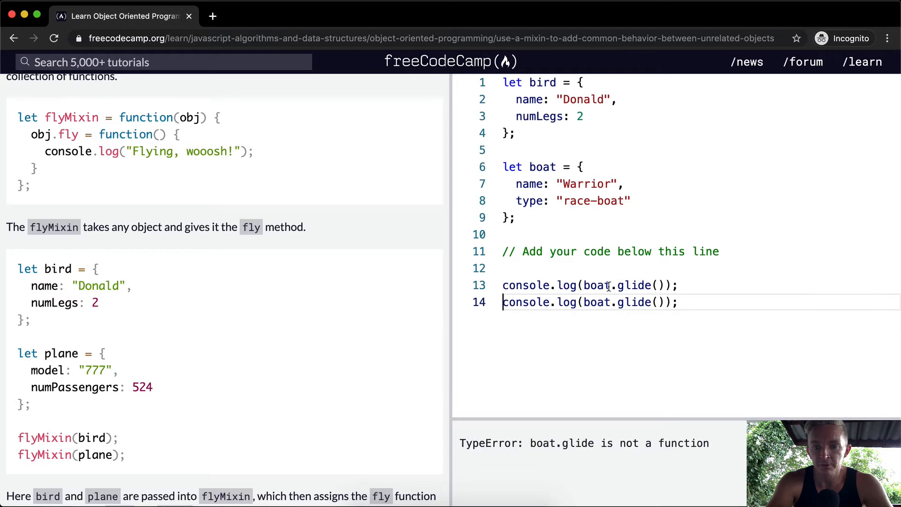
{"action": "type", "text": "bird"}
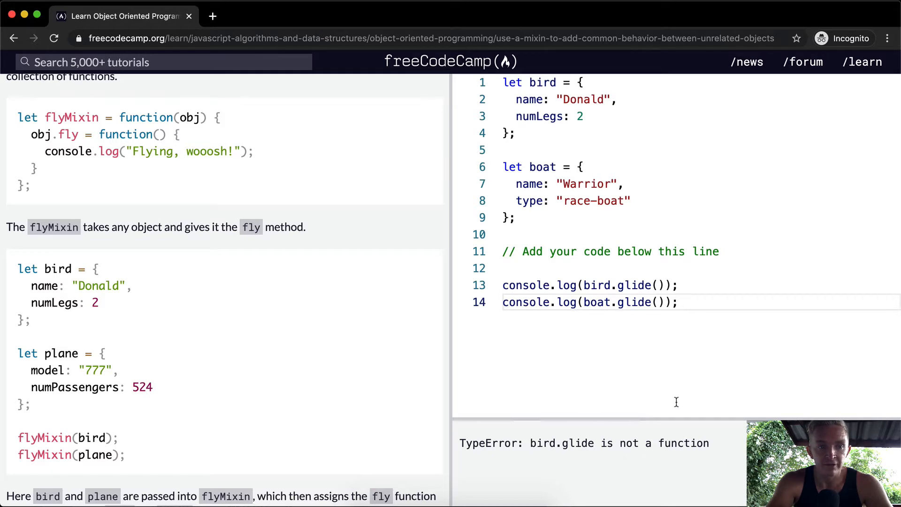
{"action": "mouse_move", "coordinate": [683, 182]}
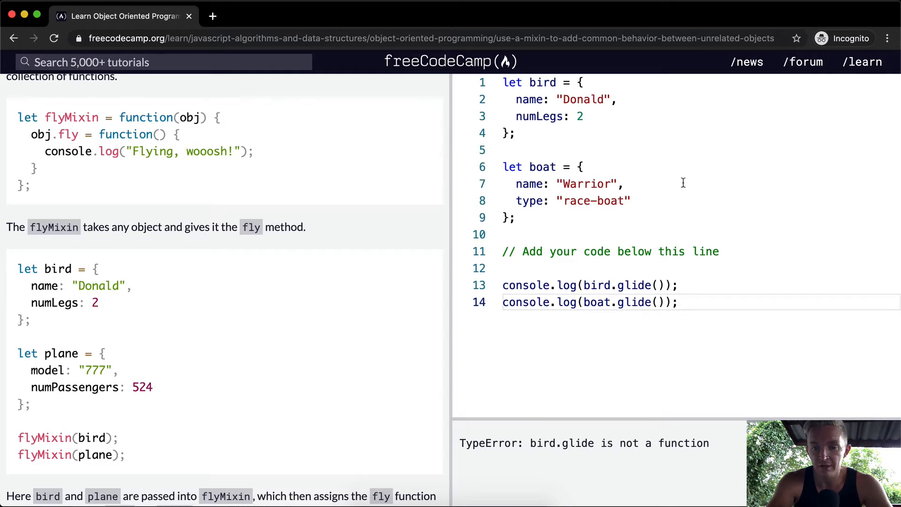
{"action": "key", "text": "Enter"}
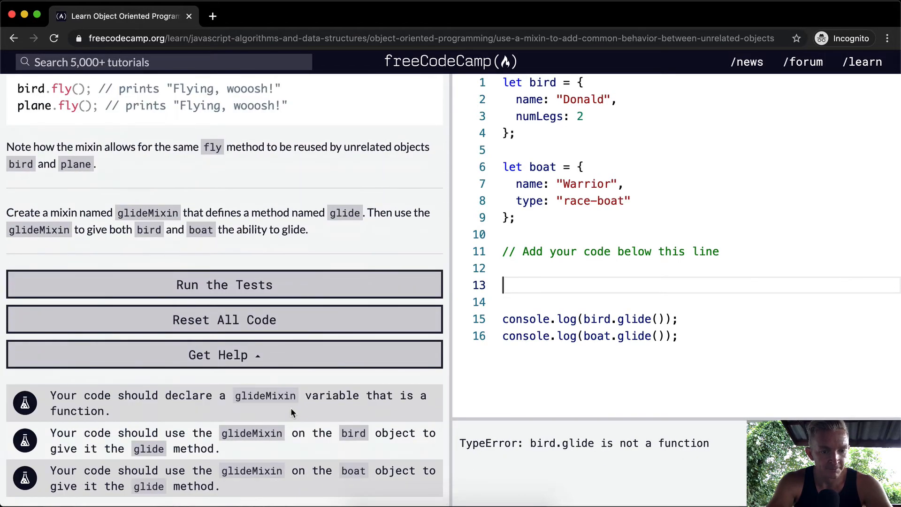
{"action": "mouse_move", "coordinate": [223, 448]}
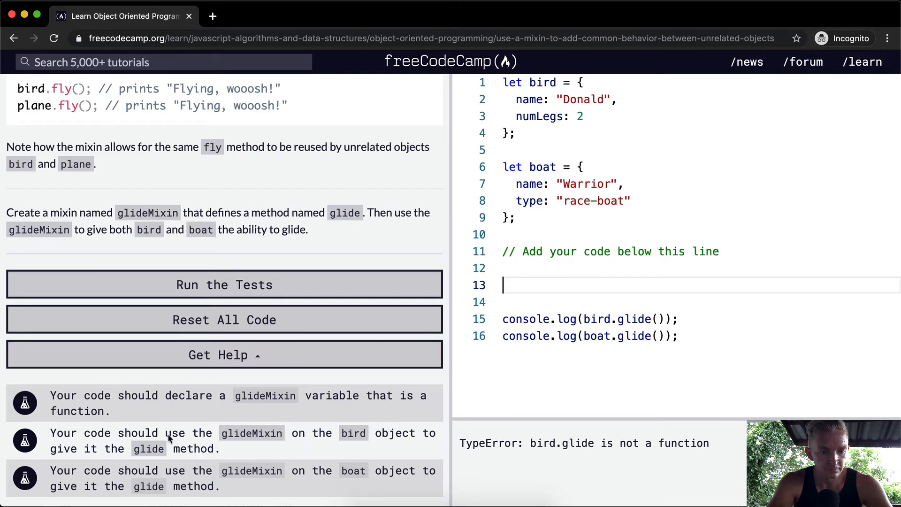
Start let glideMixin = function(obj) { above the log lines.
{"action": "scroll", "scroll_direction": "up", "scroll_amount": 3}
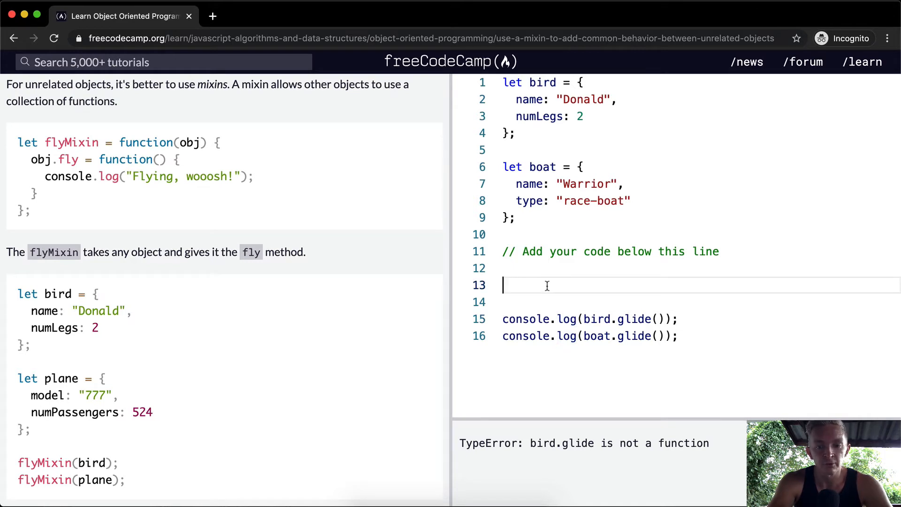
{"action": "type", "text": "let"}
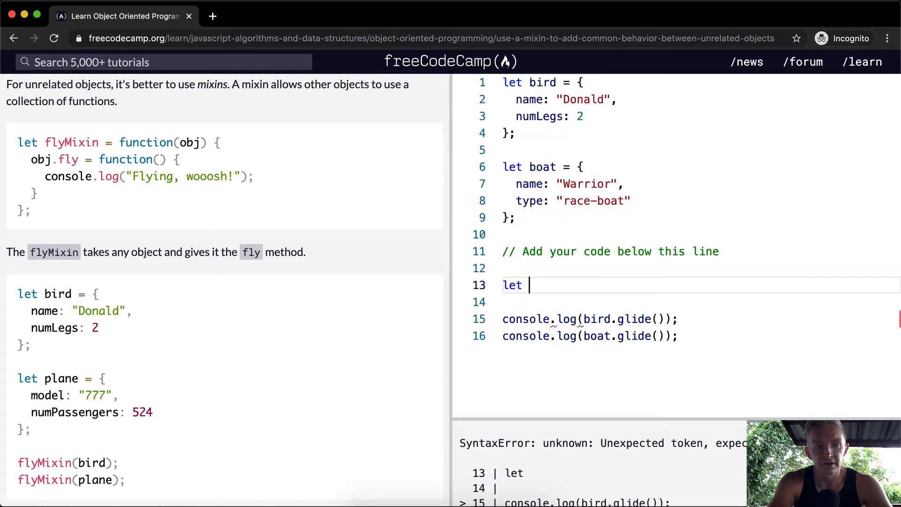
{"action": "type", "text": "glideMixin"}
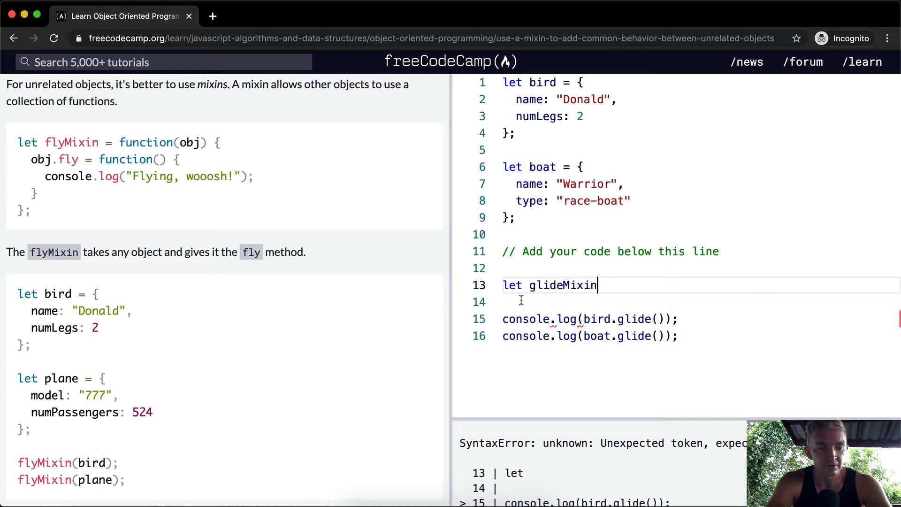
{"action": "scroll", "scroll_direction": "down", "scroll_amount": 3}
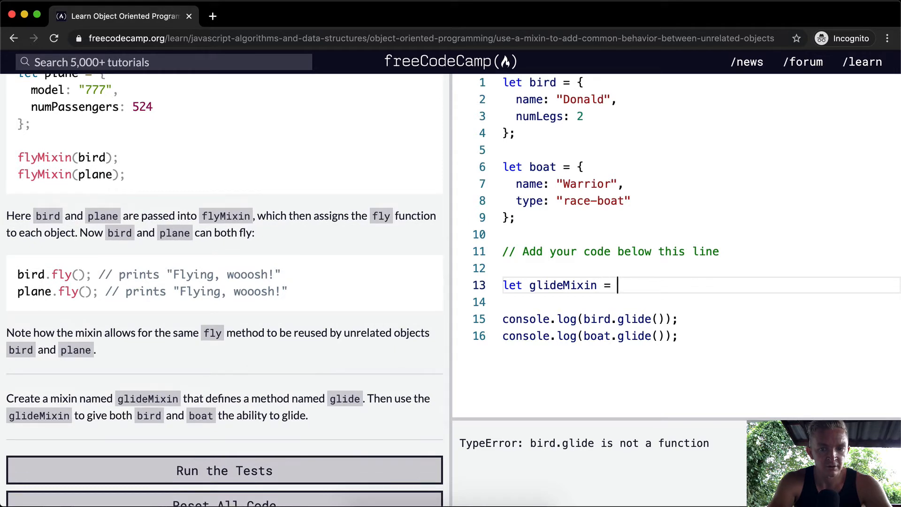
{"action": "scroll", "scroll_direction": "up", "scroll_amount": 3}
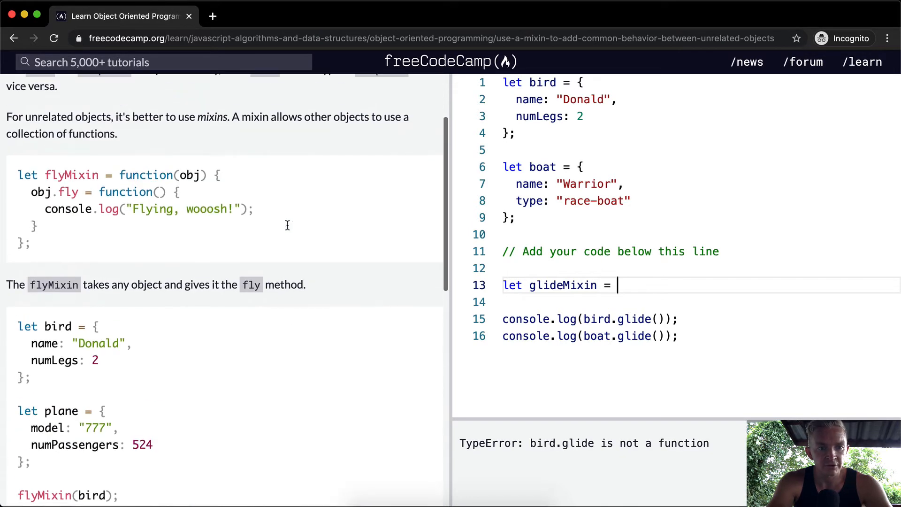
{"action": "type", "text": "function()"}
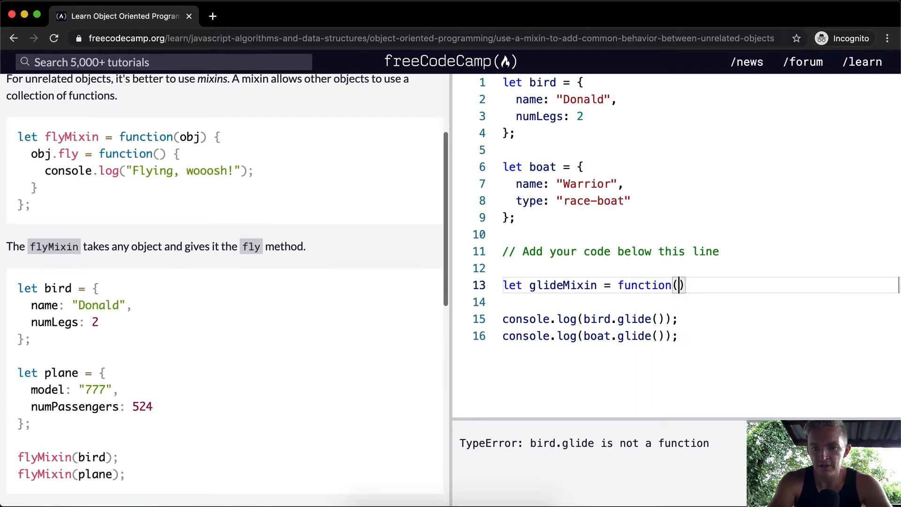
{"action": "type", "text": "obj) {"}
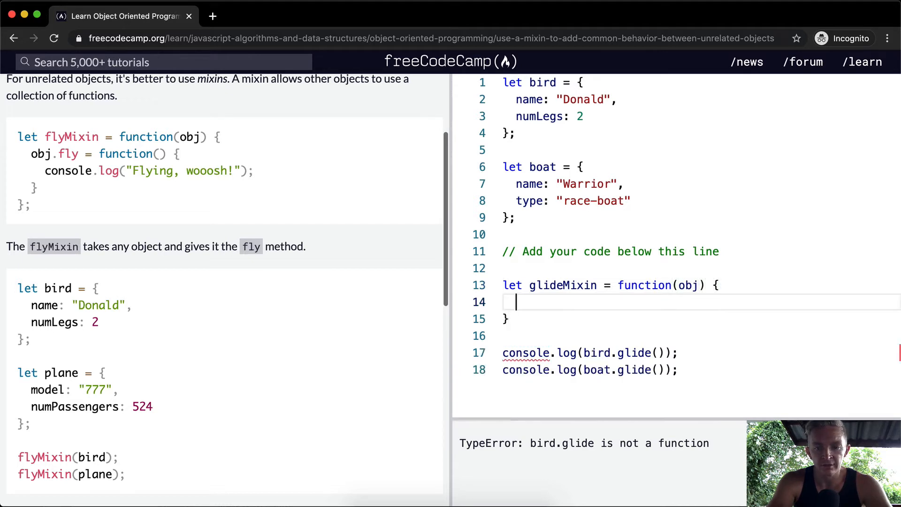
Inside it, assign obj.glide a function that logs "Gliding, weee!".
{"action": "type", "text": "obj.gl"}
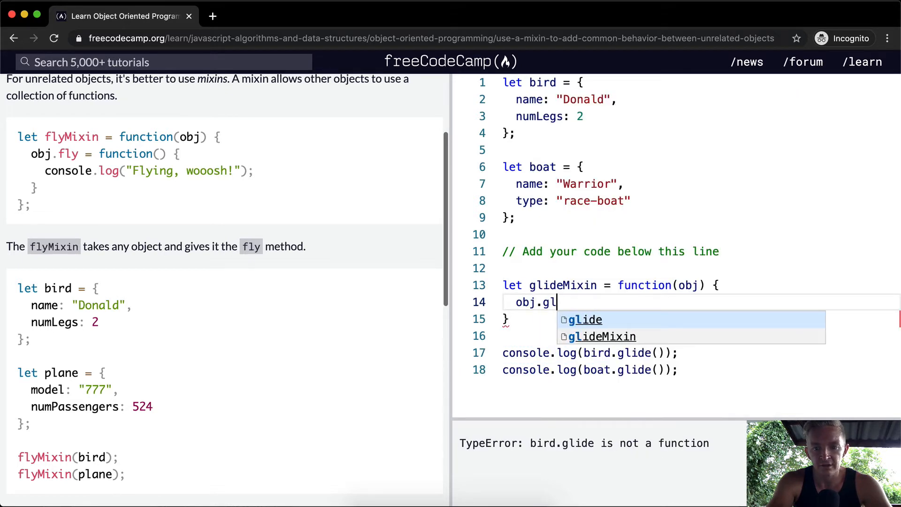
{"action": "type", "text": "ide = function() {"}
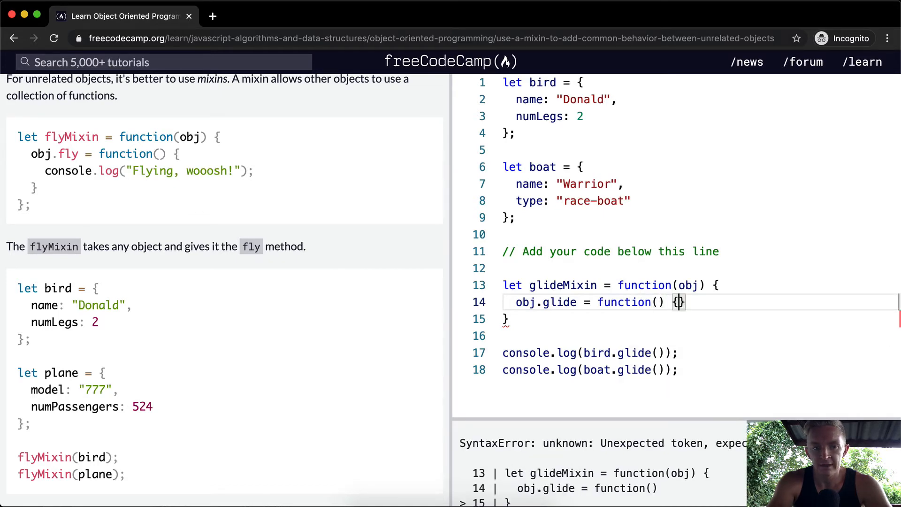
{"action": "type", "text": "console.log(\"\")"}
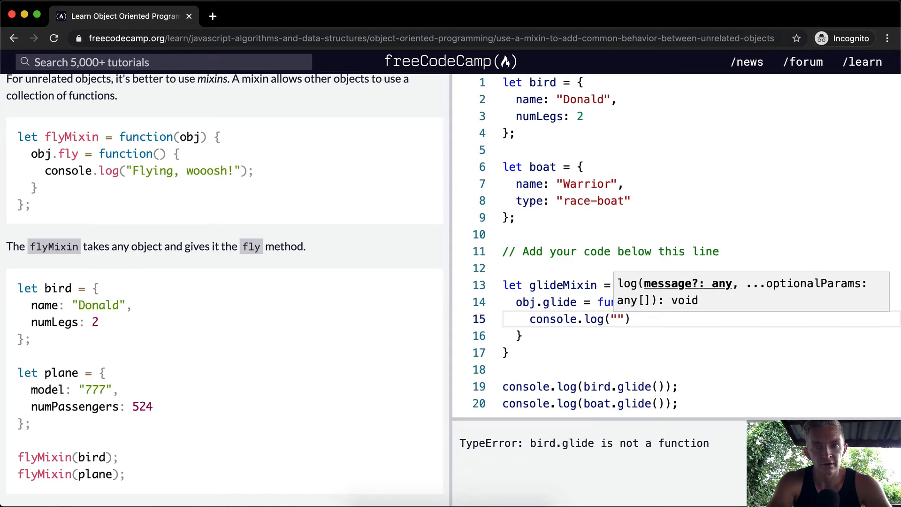
{"action": "type", "text": "Glid"}
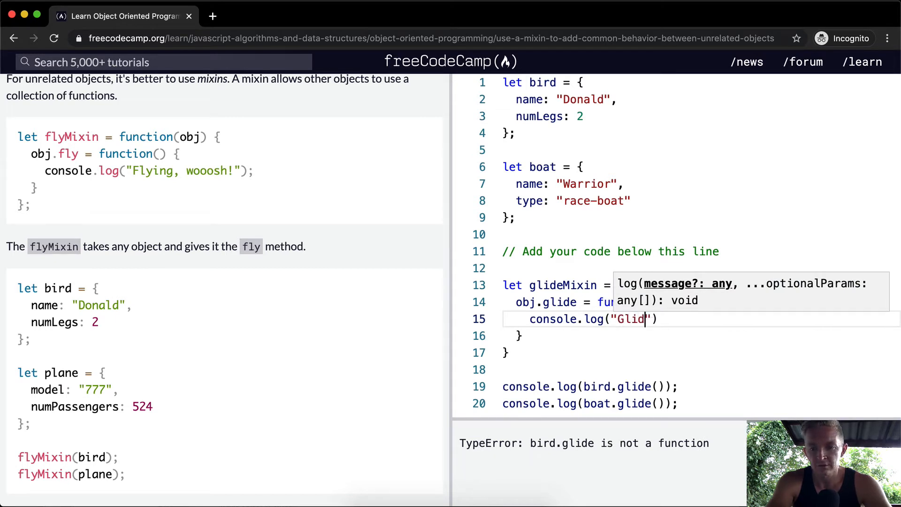
{"action": "type", "text": "ing, weee!"}
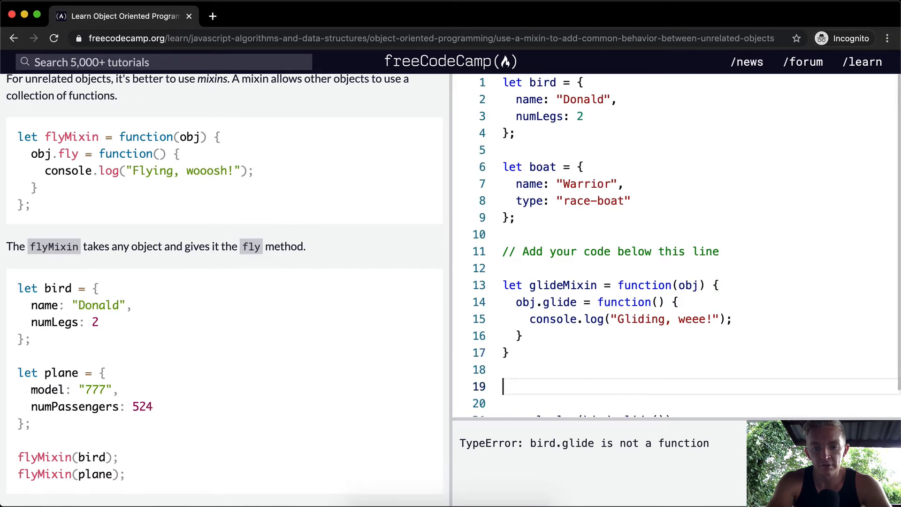
Call glideMixin(bird) so bird.glide() prints Gliding, weee!, and start a line above it.
{"action": "type", "text": "glideMixin"}
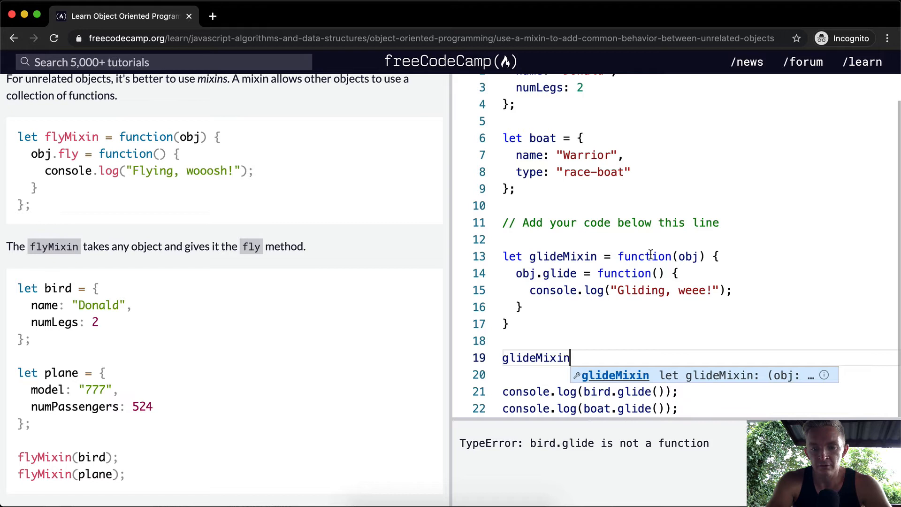
{"action": "mouse_move", "coordinate": [628, 323]}
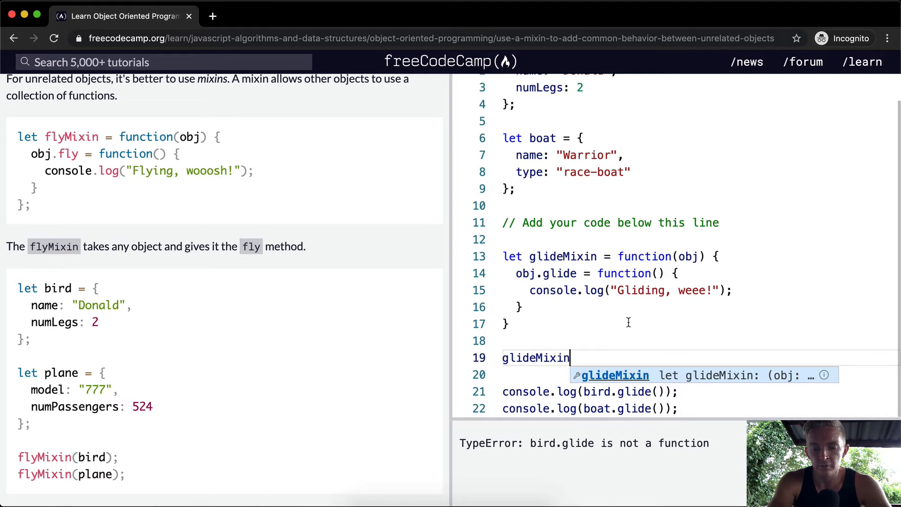
{"action": "type", "text": "("}
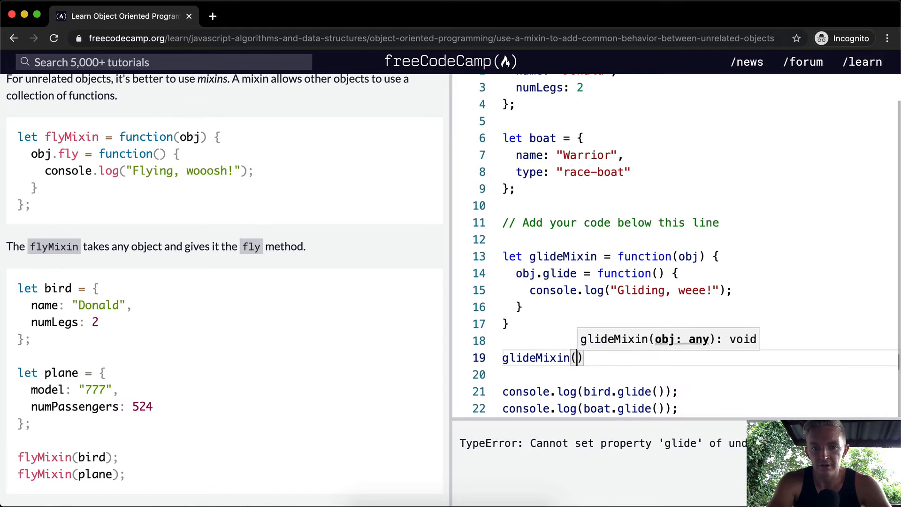
{"action": "type", "text": "bird"}
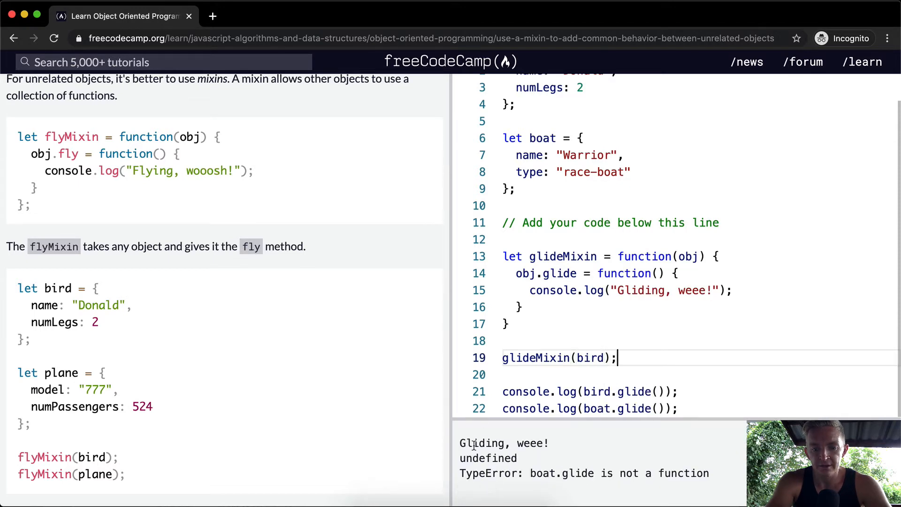
{"action": "type", "text": "//"}
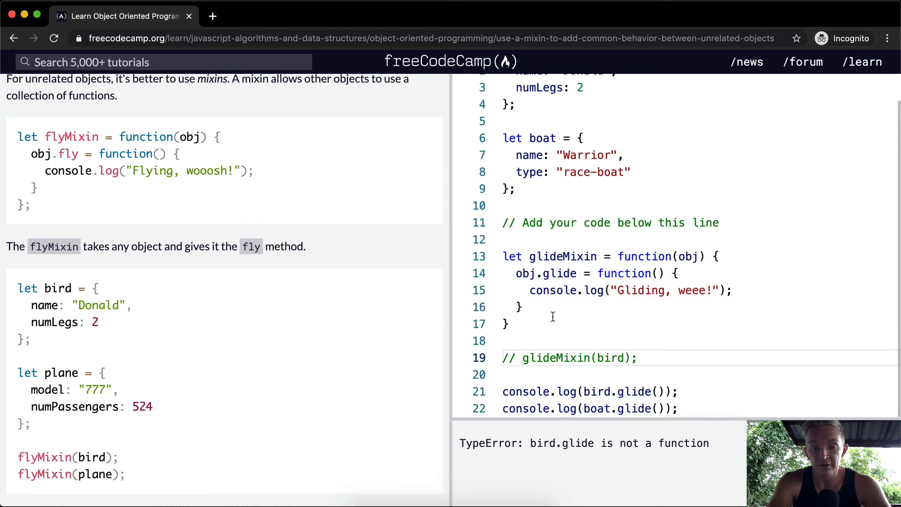
{"action": "mouse_move", "coordinate": [618, 430]}
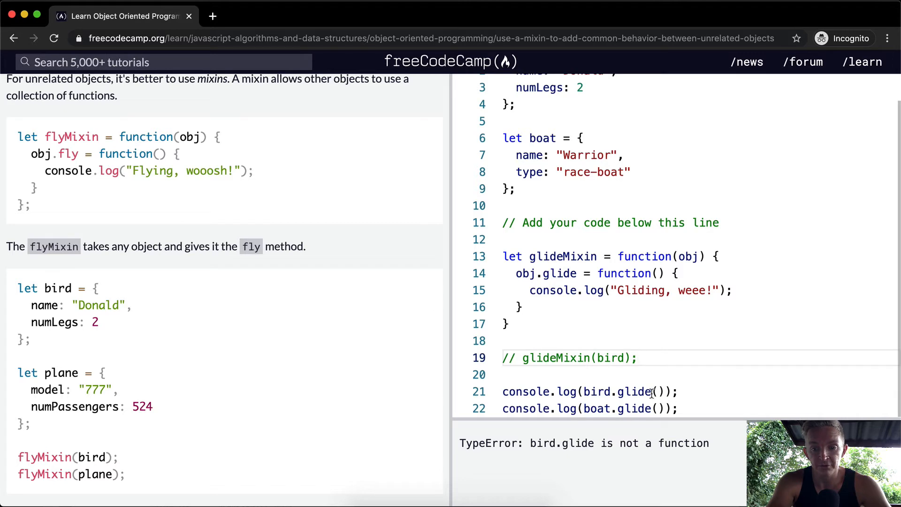
{"action": "mouse_move", "coordinate": [611, 365]}
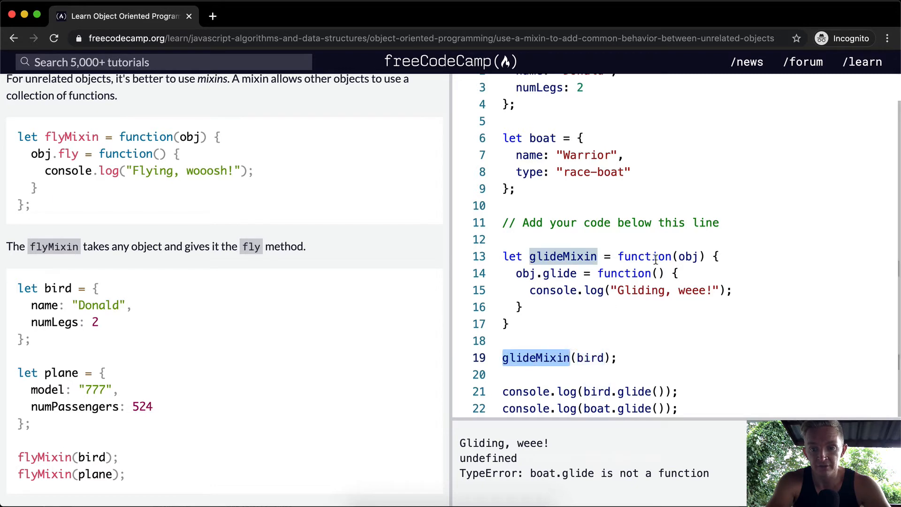
{"action": "double_click", "coordinate": [688, 256]}
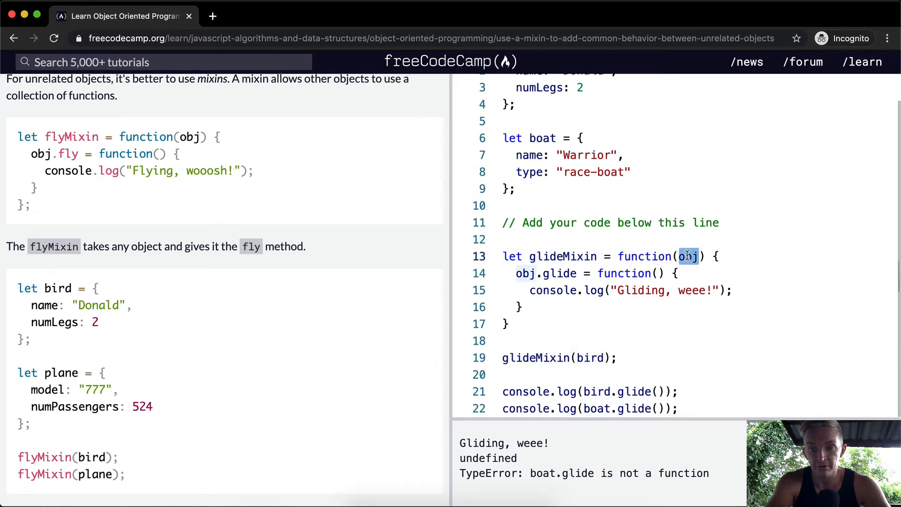
{"action": "left_click", "coordinate": [581, 340]}
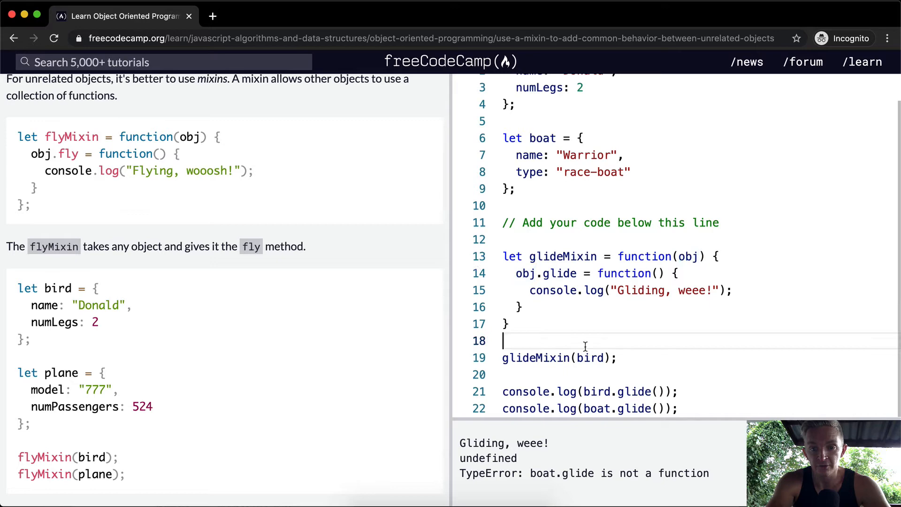
Log bird before and after glideMixin(bird) to see it gain glide, then remove those logs.
{"action": "type", "text": "bird.glide ="}
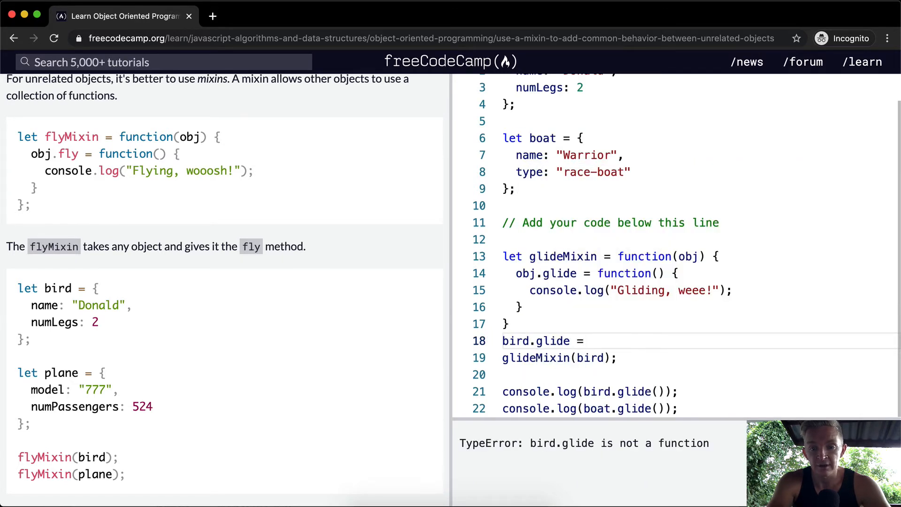
{"action": "type", "text": "function"}
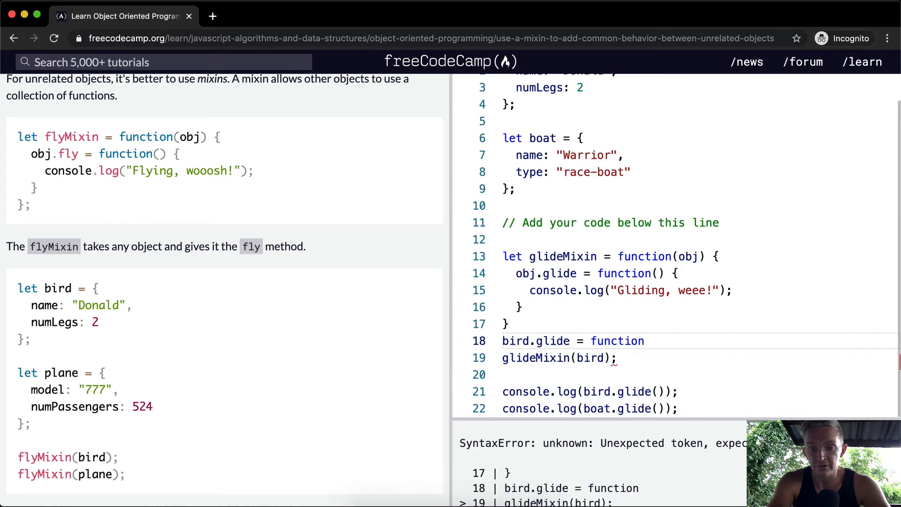
{"action": "key", "text": "Backspace"}
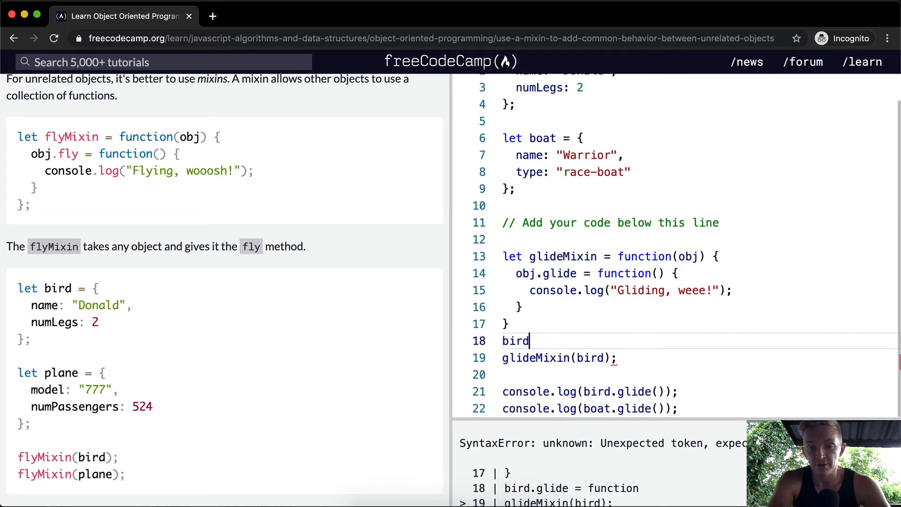
{"action": "type", "text": "console.log"}
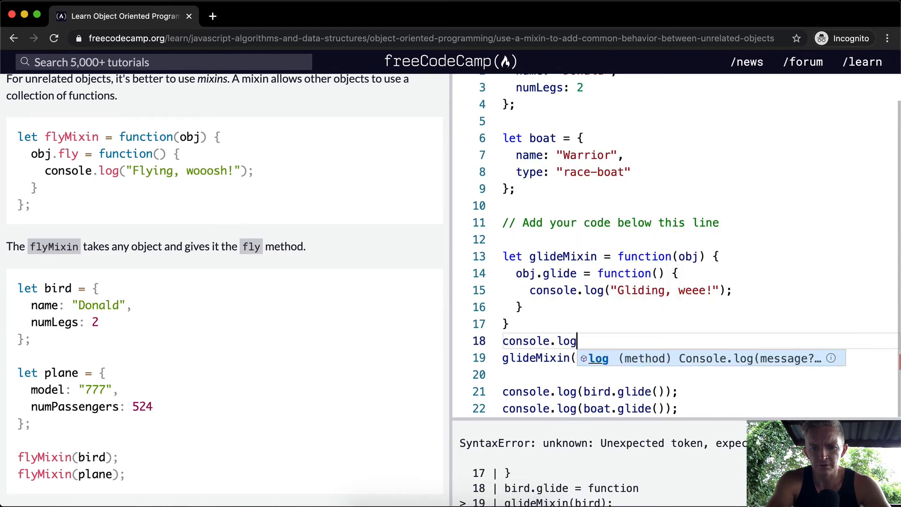
{"action": "type", "text": "(bird);"}
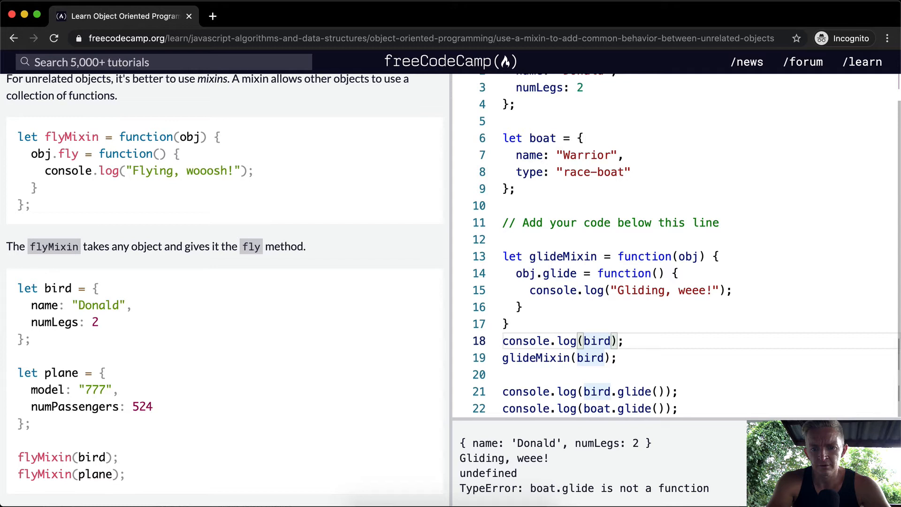
{"action": "type", "text": ".glide"}
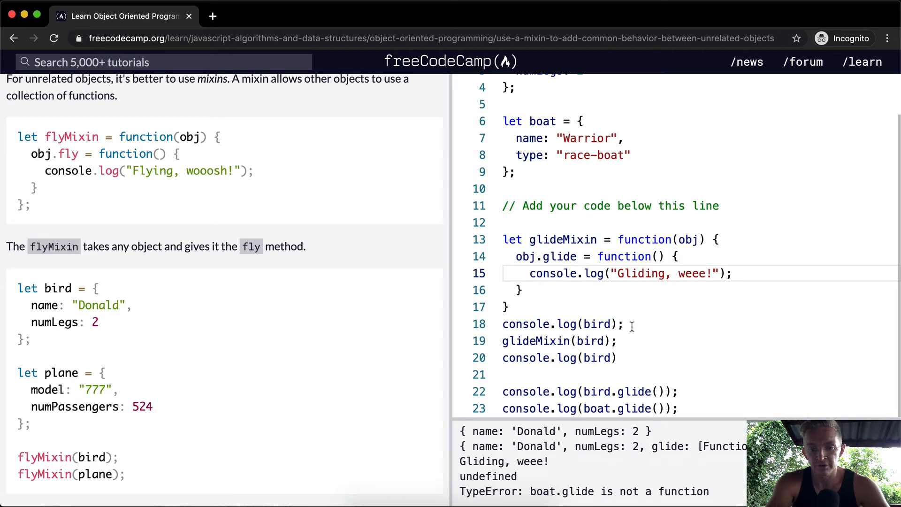
{"action": "double_click", "coordinate": [563, 324]}
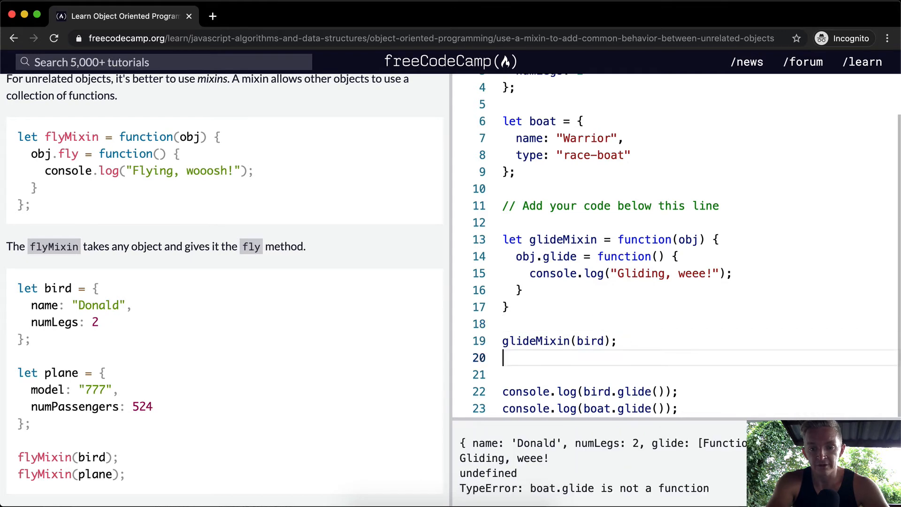
Add glideMixin(boat); so both objects print Gliding, weee! without error.
{"action": "type", "text": "glideMixin(boat);"}
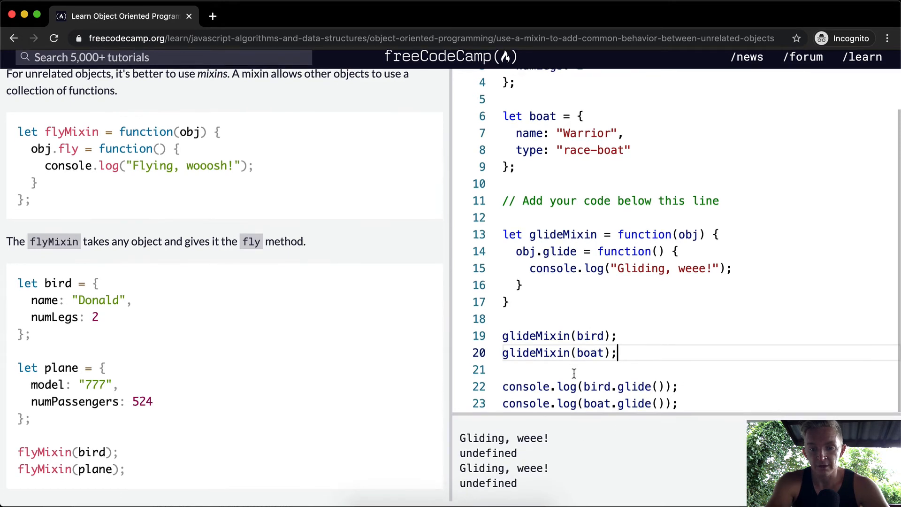
{"action": "scroll", "scroll_direction": "up", "scroll_amount": 3}
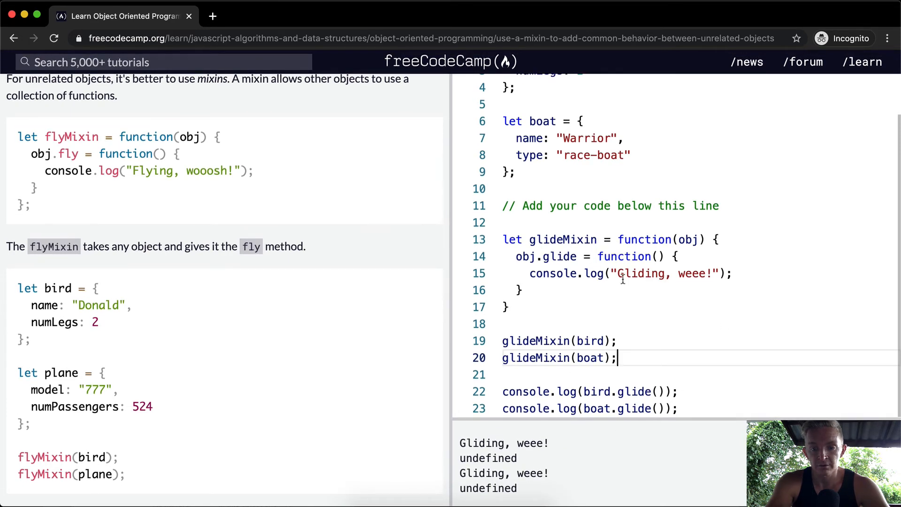
{"action": "scroll", "scroll_direction": "up", "scroll_amount": 3}
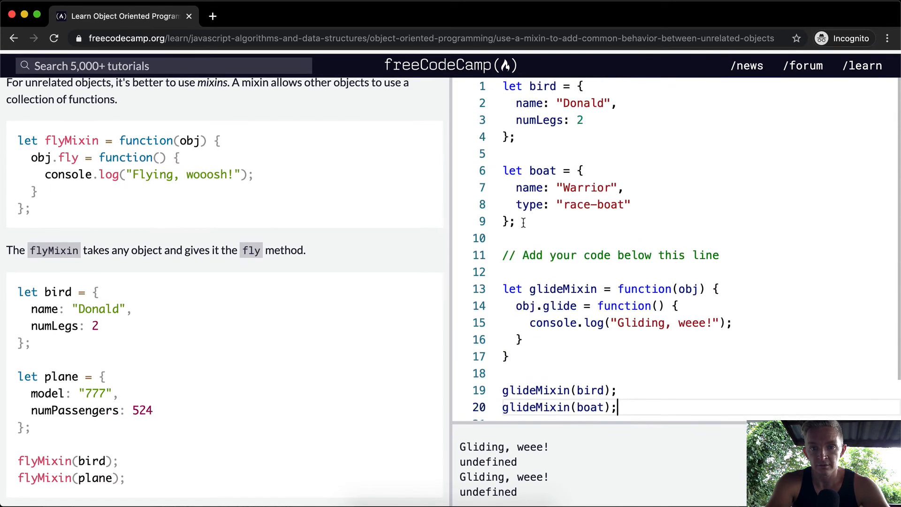
{"action": "scroll", "scroll_direction": "up", "scroll_amount": 3}
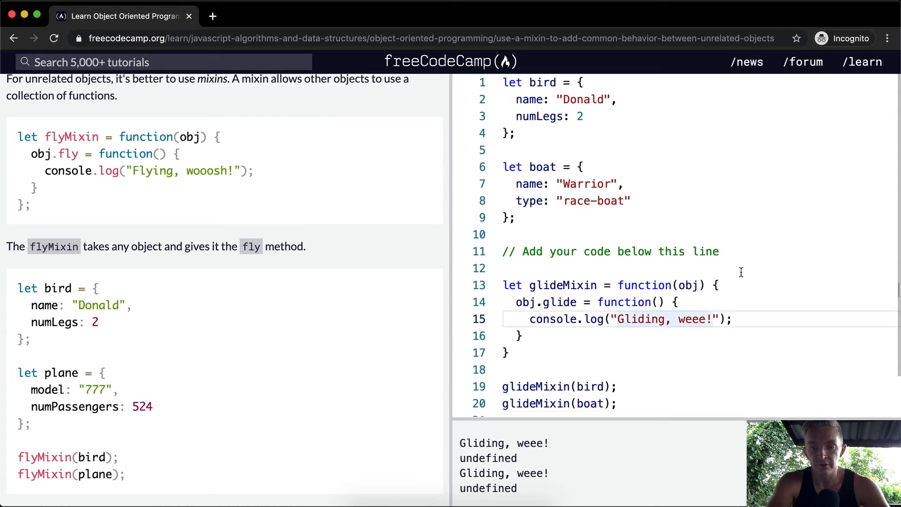
Change the glide message to "I'm " + this.name + " and I'm gliding. Weee!".
{"action": "type", "text": "I'm \"+"}
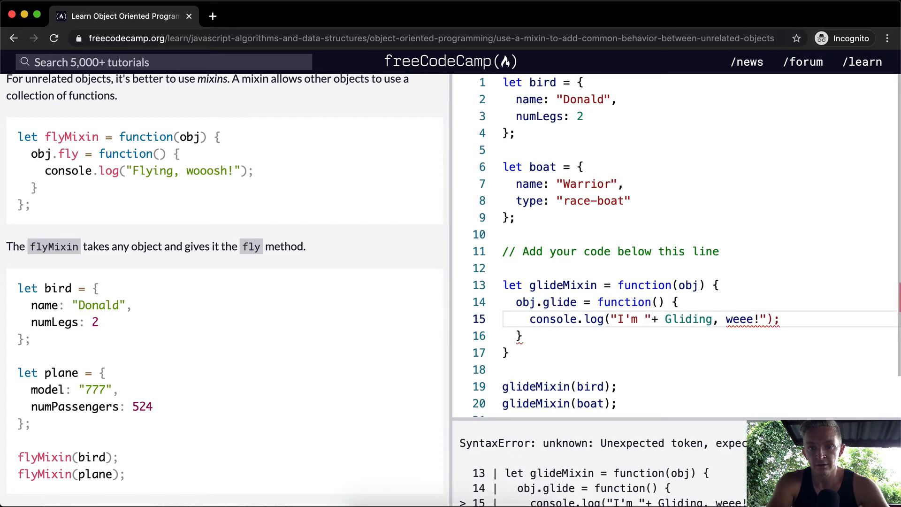
{"action": "type", "text": "this.name + \""}
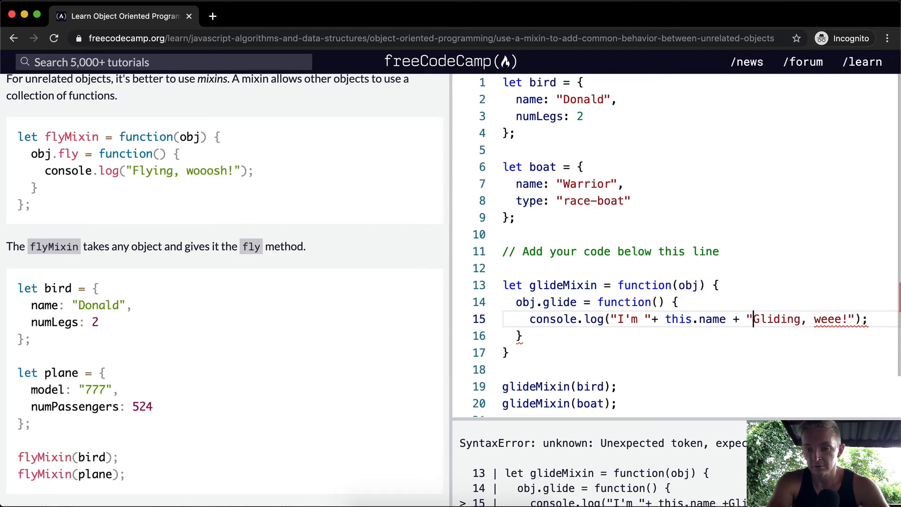
{"action": "type", "text": "and I'm g"}
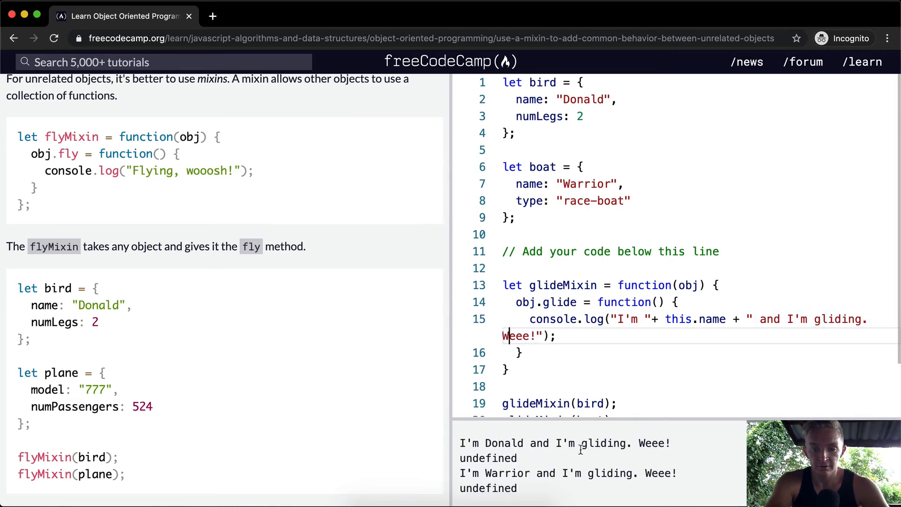
Review the code with bird.glide(); and boat.glide(); called directly, no undefined output.
{"action": "scroll", "scroll_direction": "down", "scroll_amount": 3}
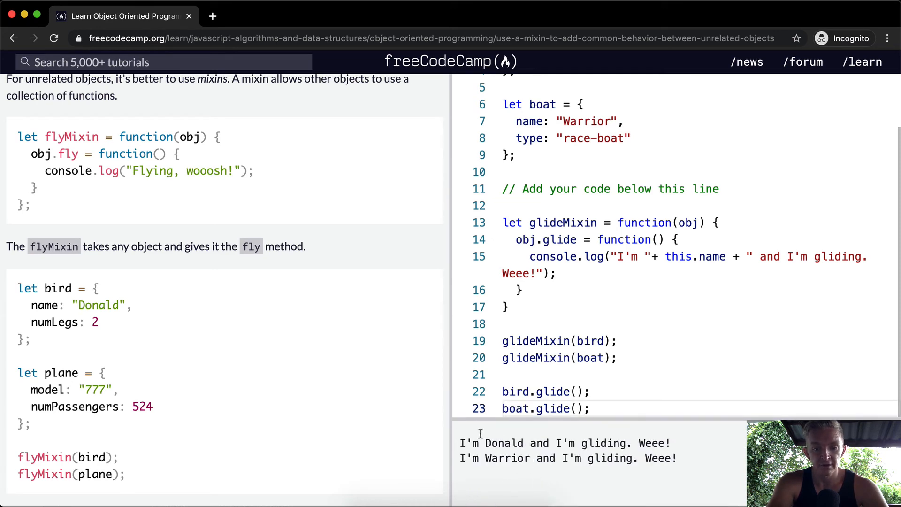
{"action": "scroll", "scroll_direction": "up", "scroll_amount": 3}
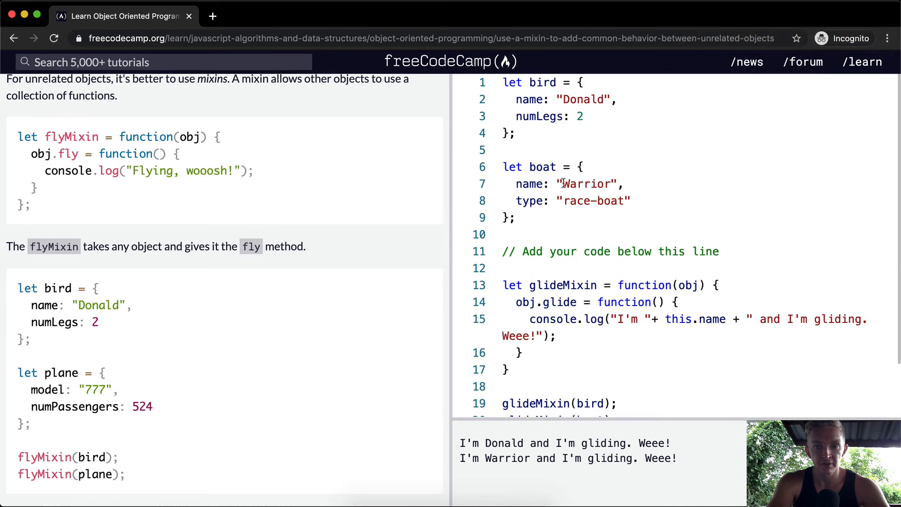
{"action": "scroll", "scroll_direction": "down", "scroll_amount": 3}
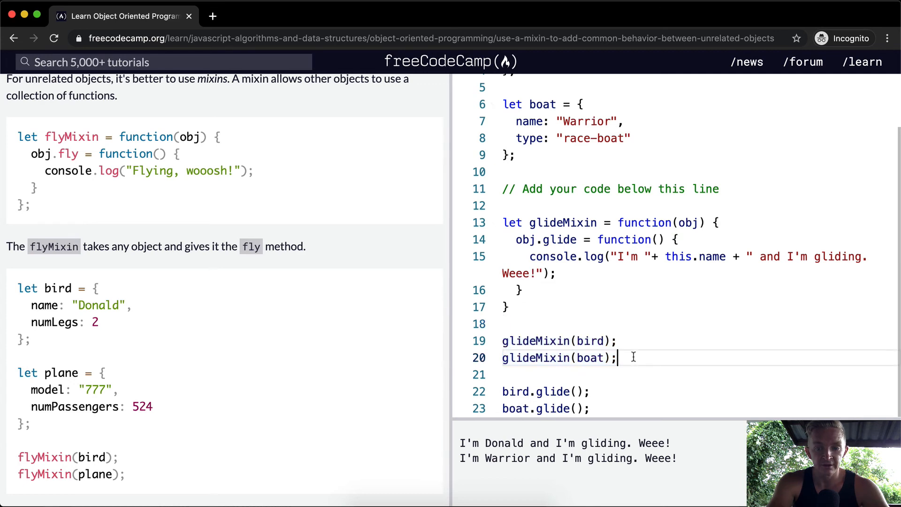
Run the tests so all three glideMixin requirements pass.
{"action": "left_click", "coordinate": [223, 284]}
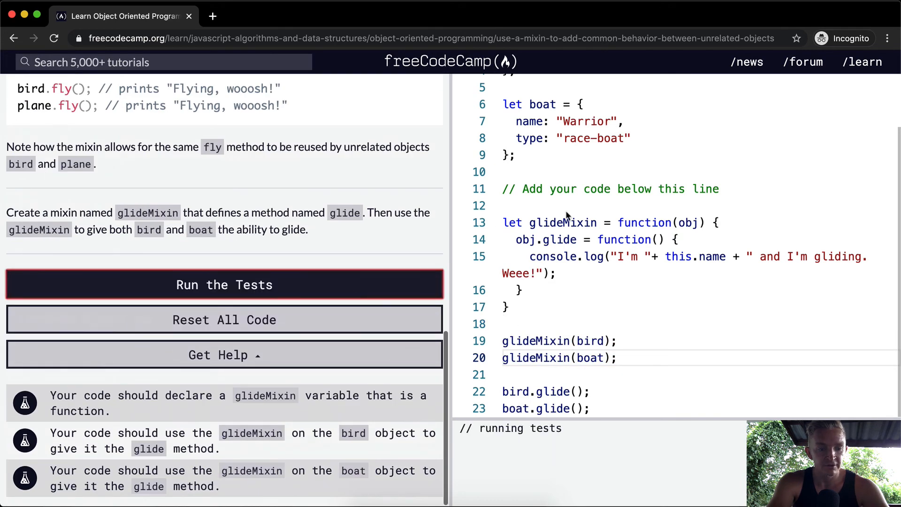
{"action": "left_click", "coordinate": [223, 284]}
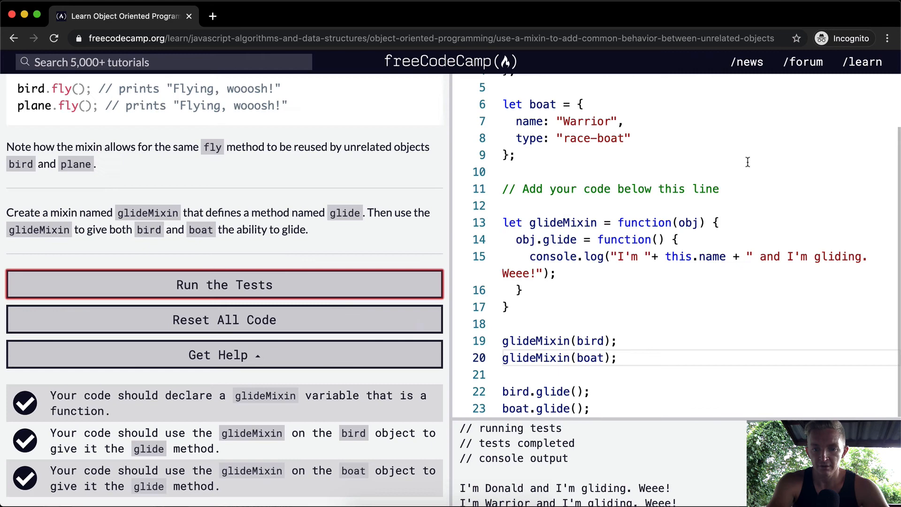
{"action": "mouse_move", "coordinate": [645, 242]}
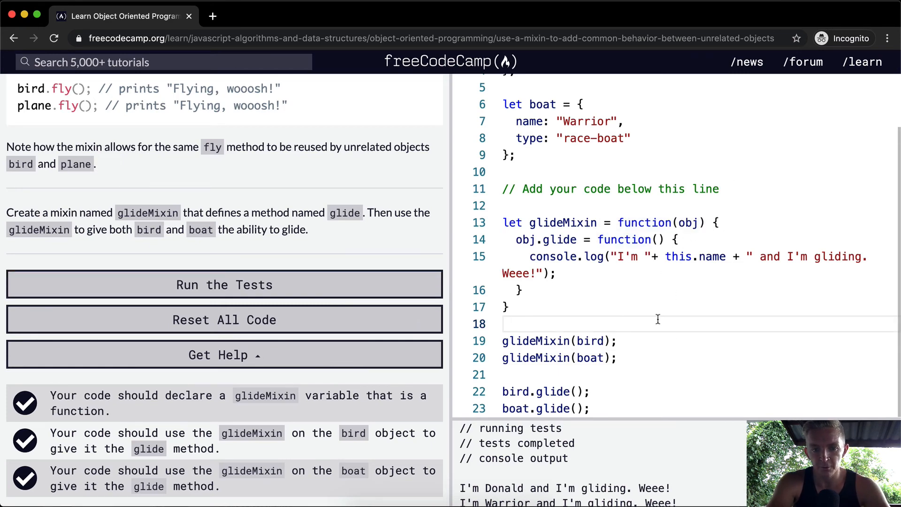
{"action": "scroll", "scroll_direction": "up", "scroll_amount": 3}
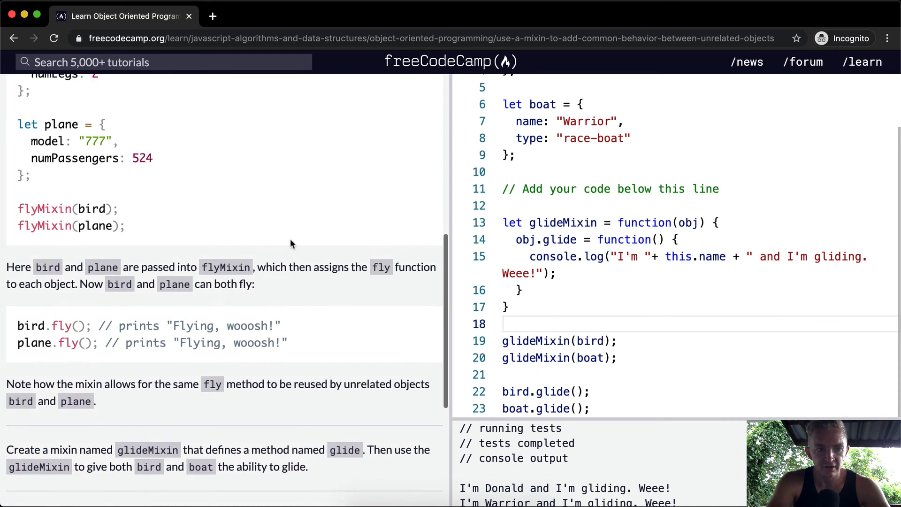
{"action": "scroll", "scroll_direction": "up", "scroll_amount": 3}
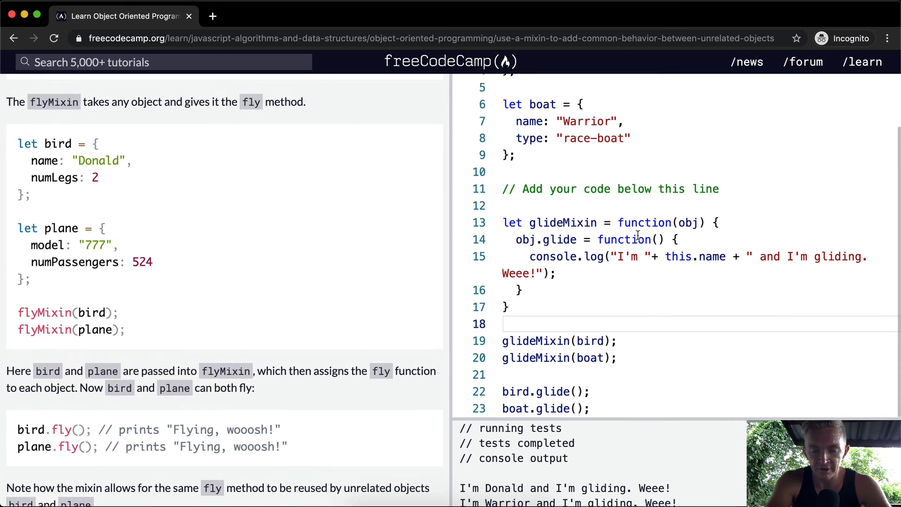
Rewrite line 13 as function glideMixin(obj) { and rerun the tests to complete the challenge.
{"action": "double_click", "coordinate": [563, 223]}
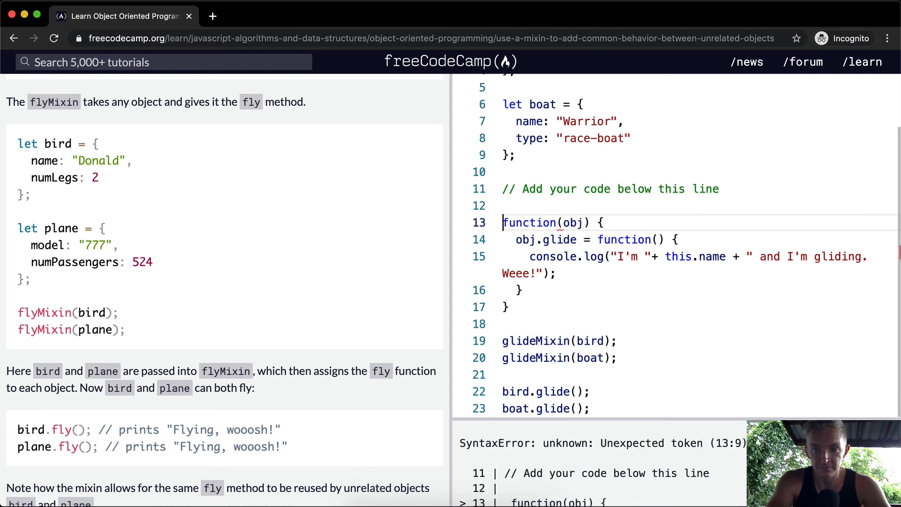
{"action": "type", "text": "glideMixin"}
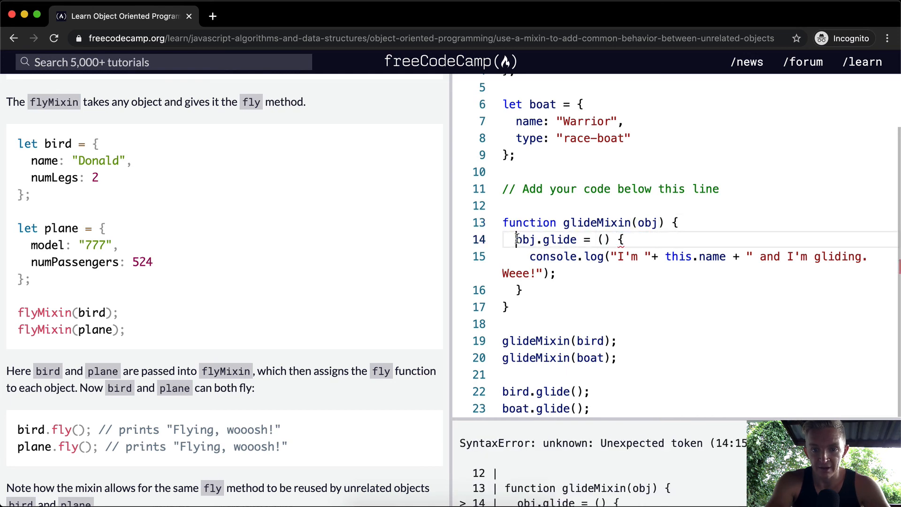
{"action": "type", "text": "function"}
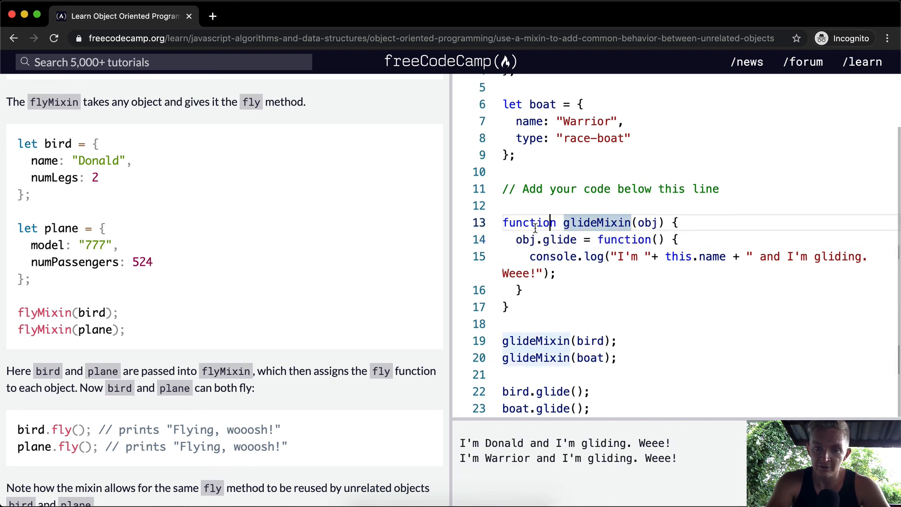
{"action": "left_click", "coordinate": [511, 306]}
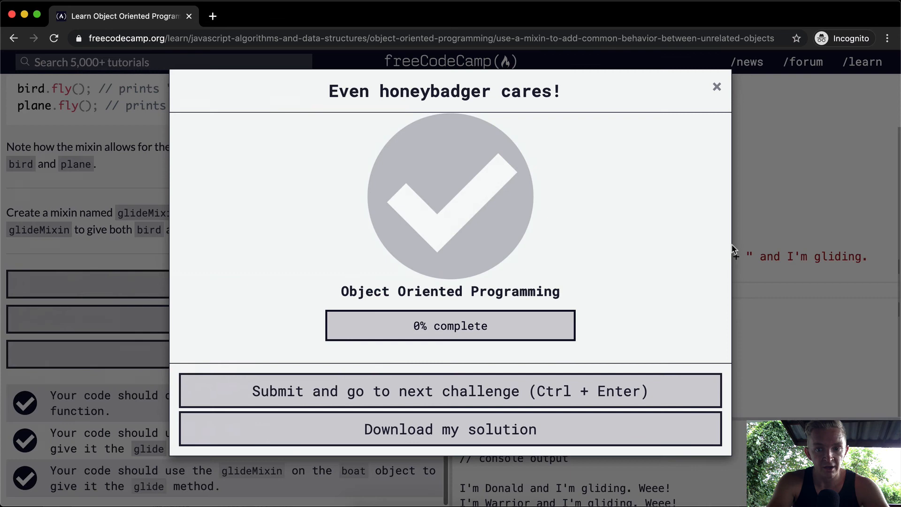
{"action": "left_click", "coordinate": [717, 87]}
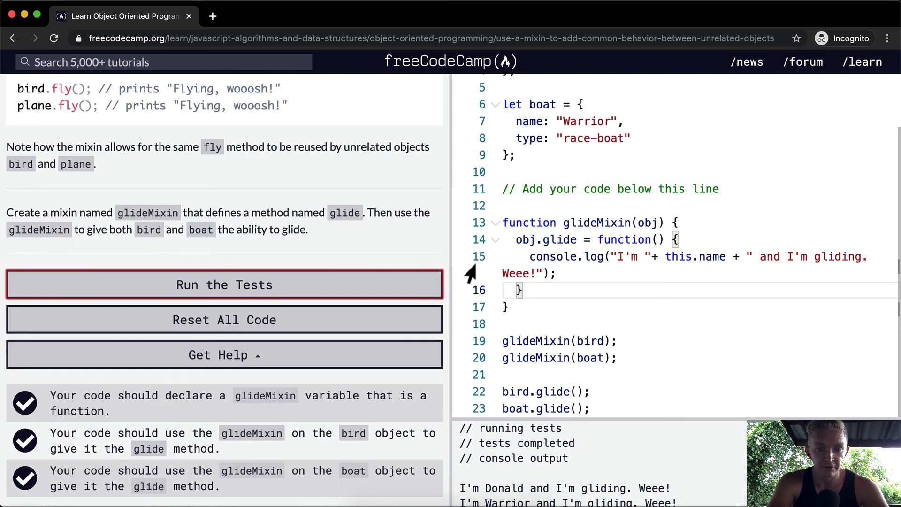
{"action": "left_click", "coordinate": [223, 284]}
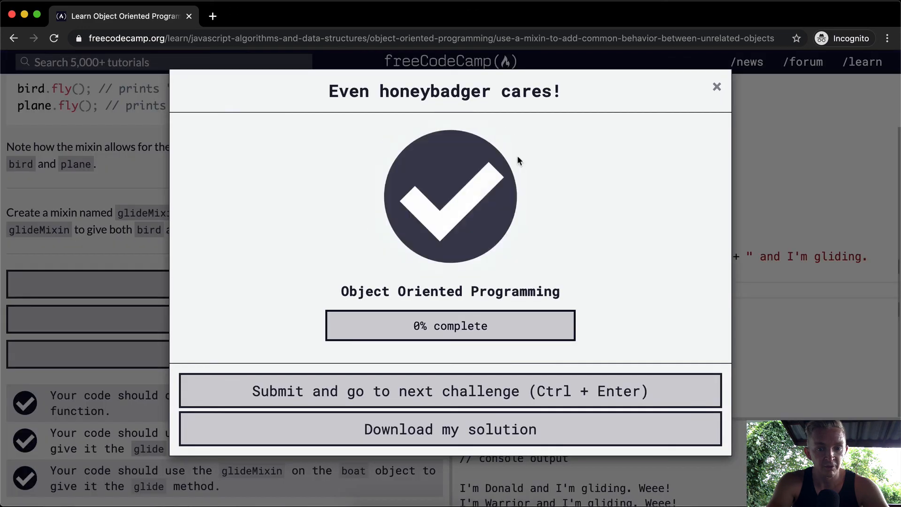